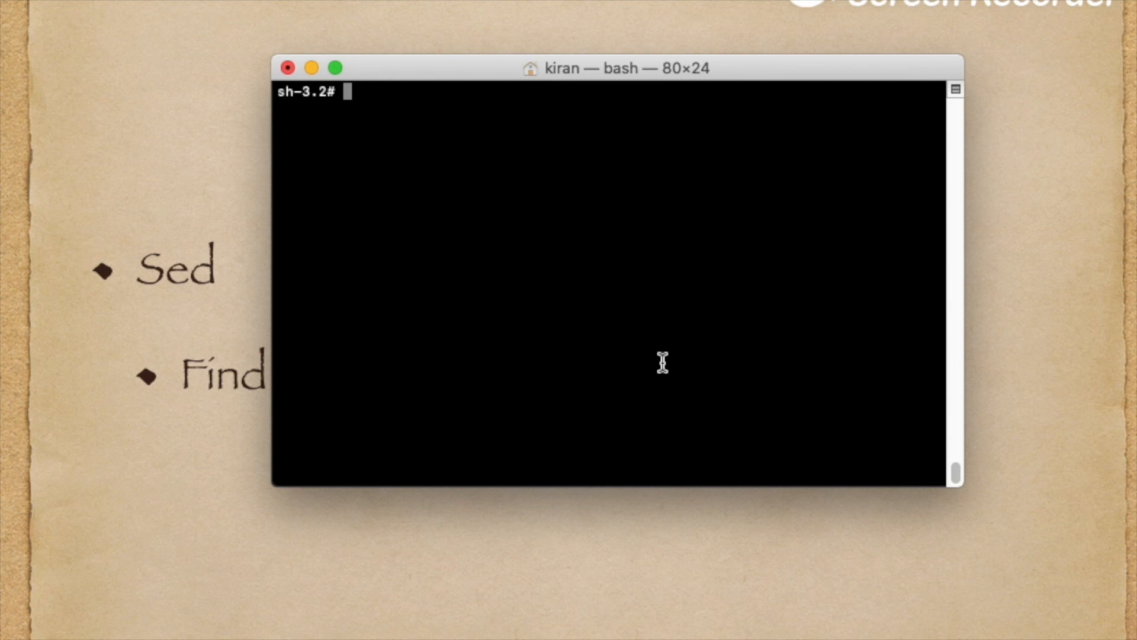
Delete the stray .!1066!one.py backup, leaving one.py and two.py, then display one.py.
{"action": "type", "text": "ls"}
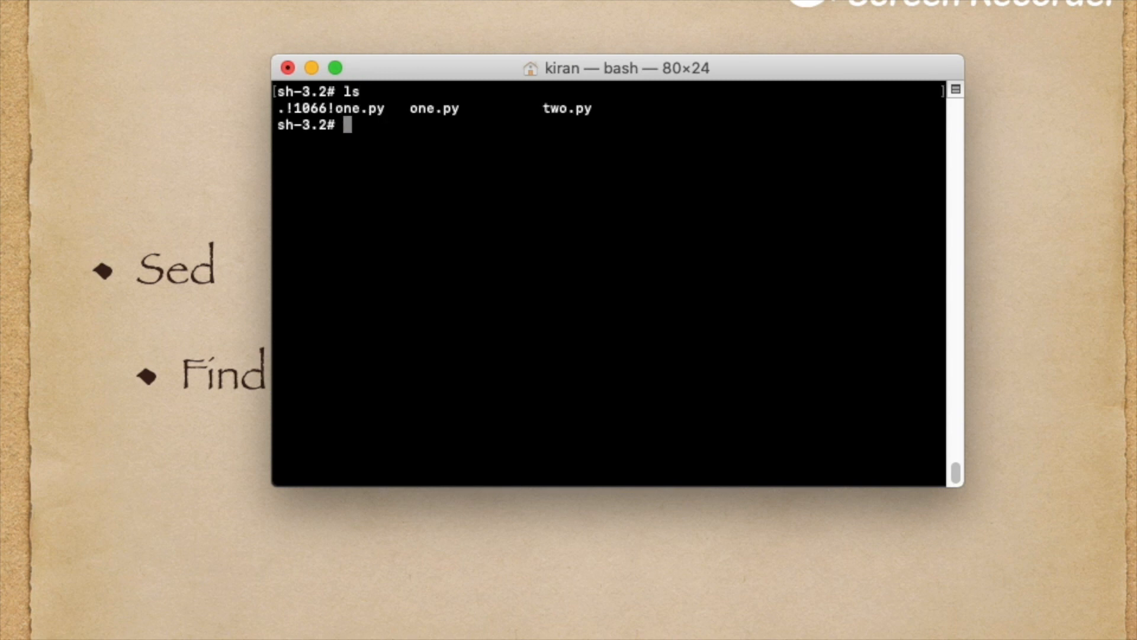
{"action": "type", "text": "rm"}
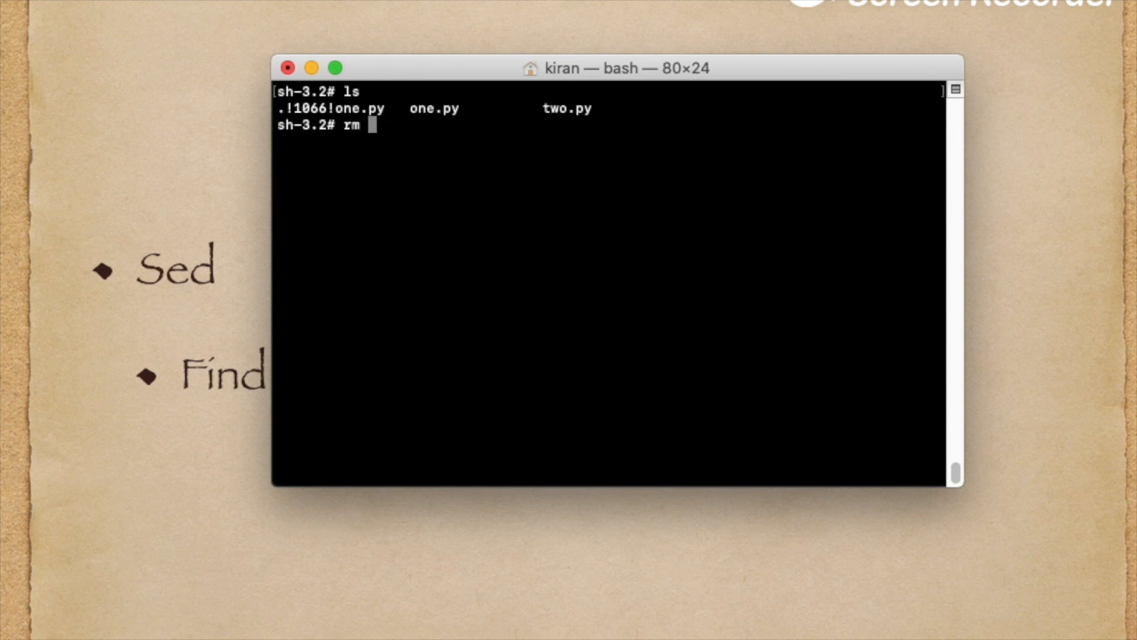
{"action": "type", "text": "-rf"}
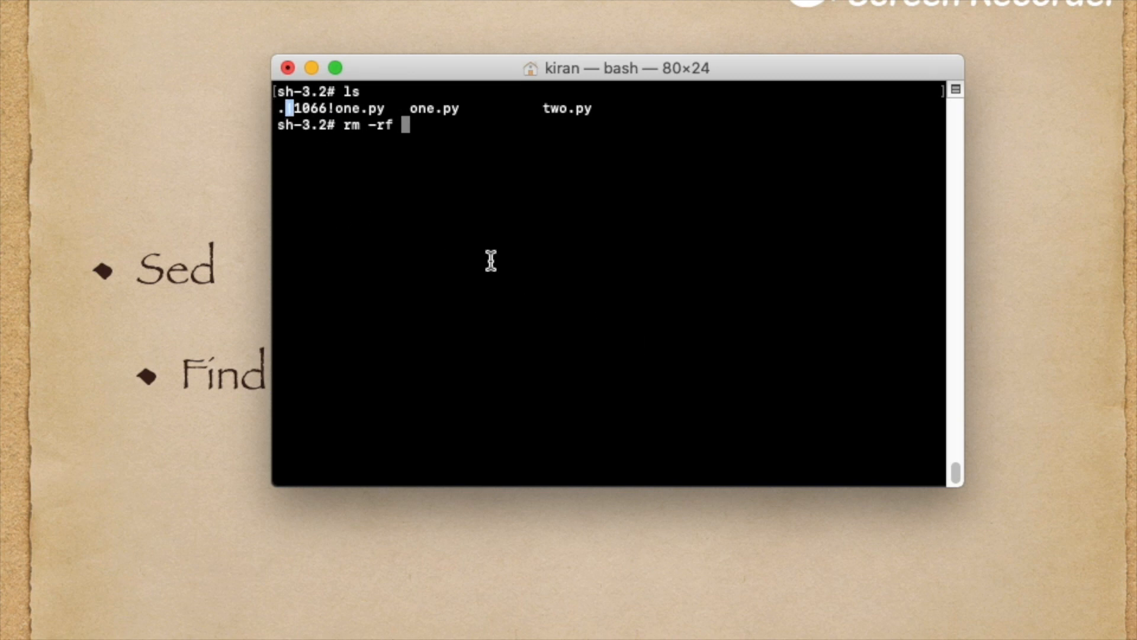
{"action": "type", "text": ".\\!1066\\!one.py"}
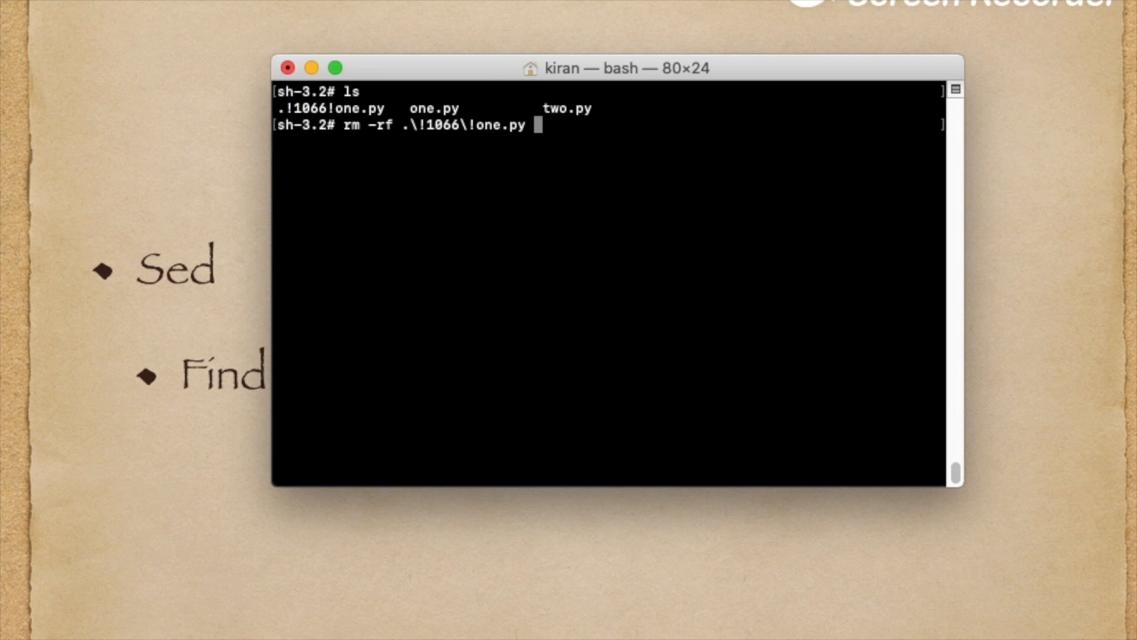
{"action": "type", "text": "cle"}
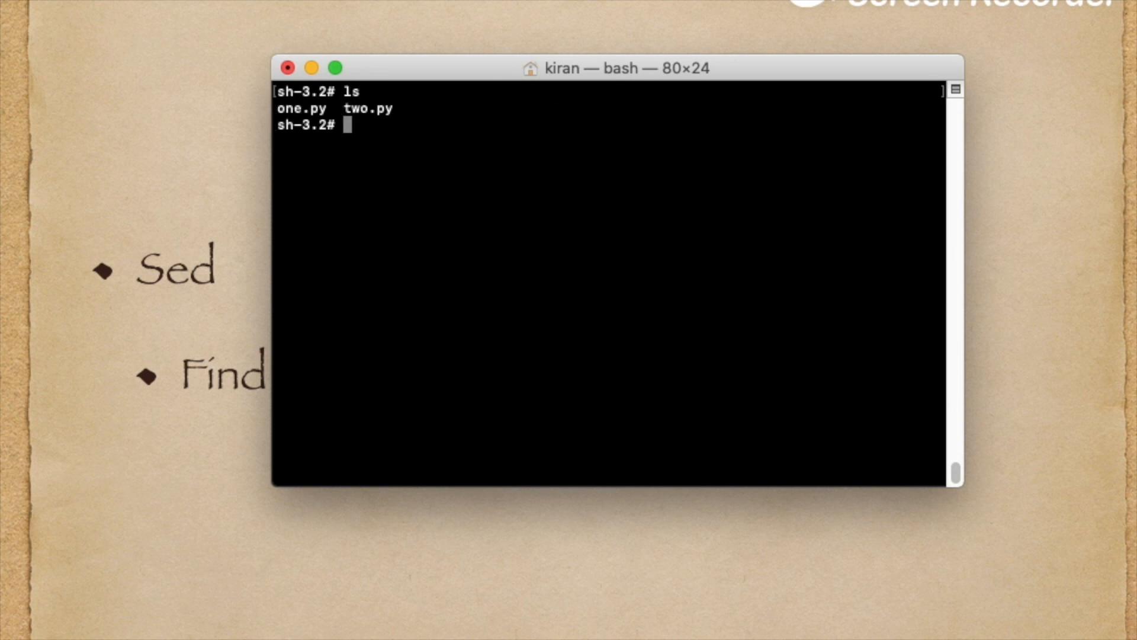
{"action": "type", "text": "cat one.py"}
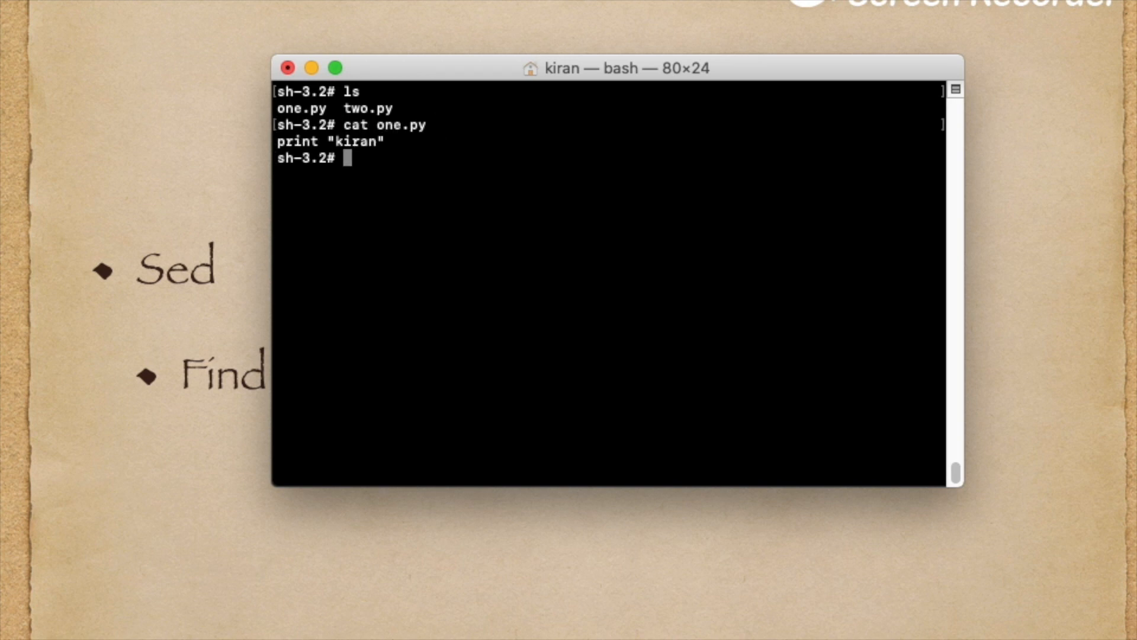
Display two.py's contents with cat two.py.
{"action": "type", "text": "cat two.py"}
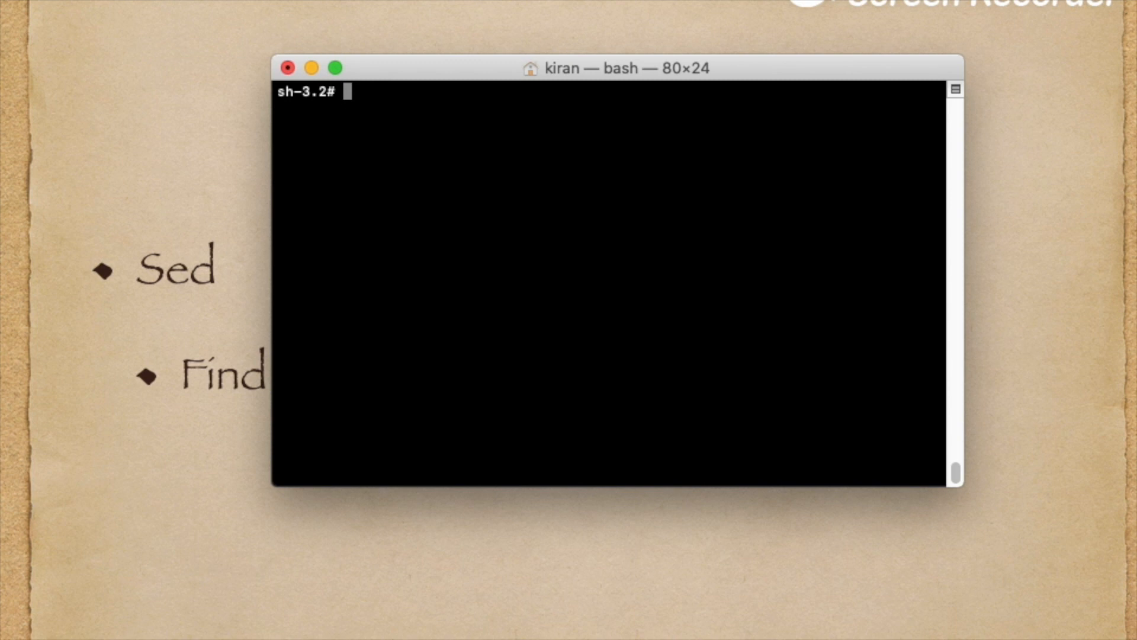
Run sed "-i.bak" 's/print/print(/g' * to turn every print into print(.
{"action": "type", "text": "sed"}
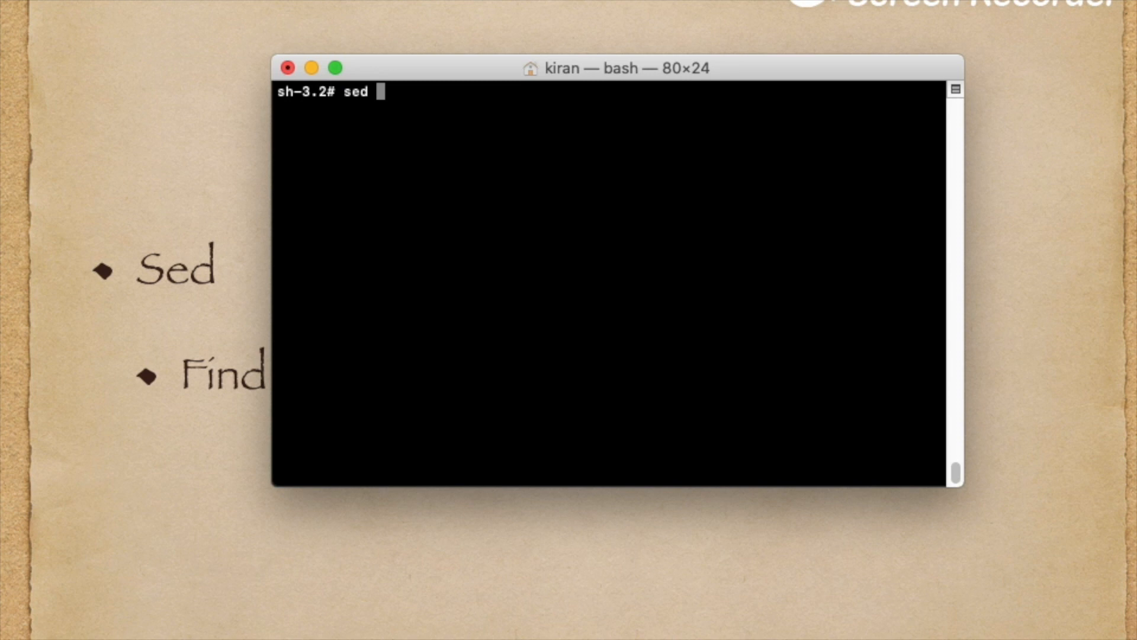
{"action": "type", "text": "\"-i"}
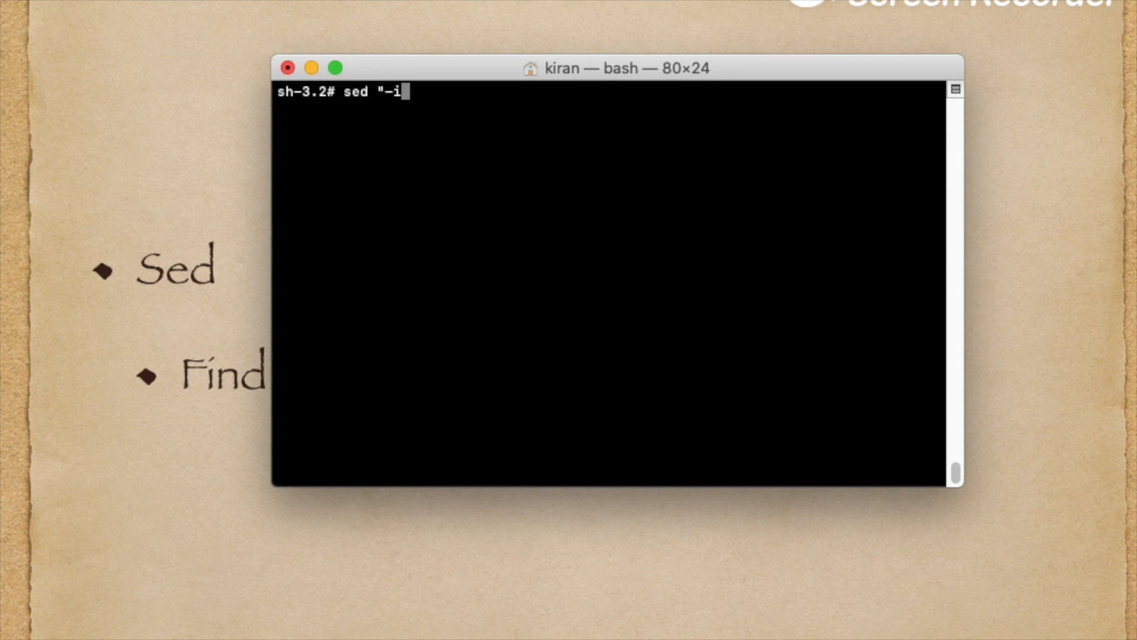
{"action": "type", "text": ".bak\""}
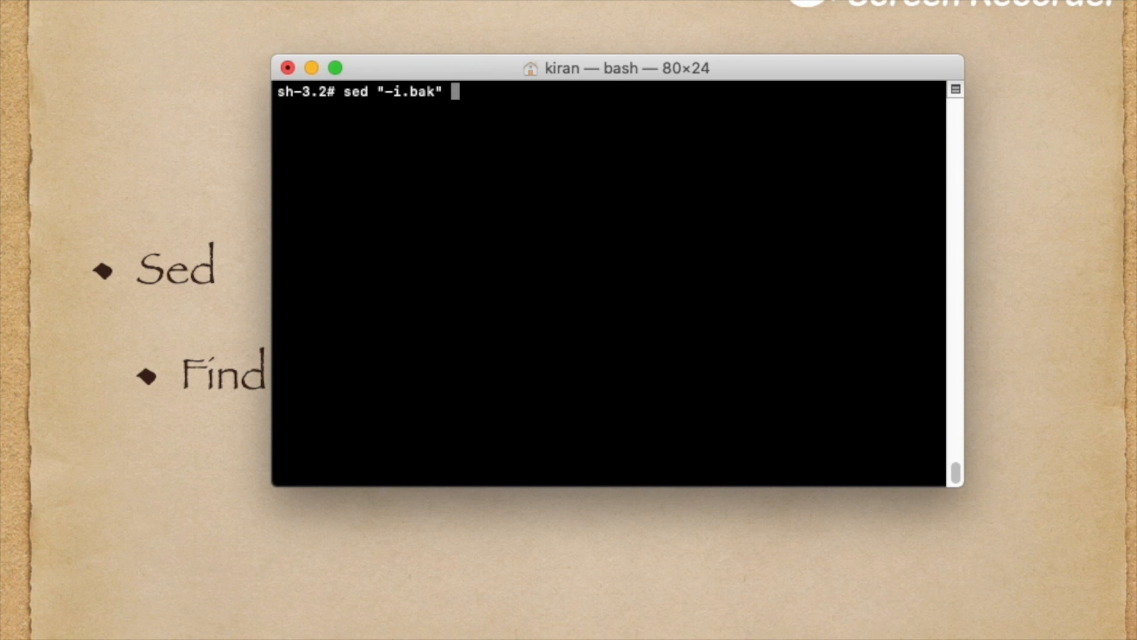
{"action": "type", "text": "'s"}
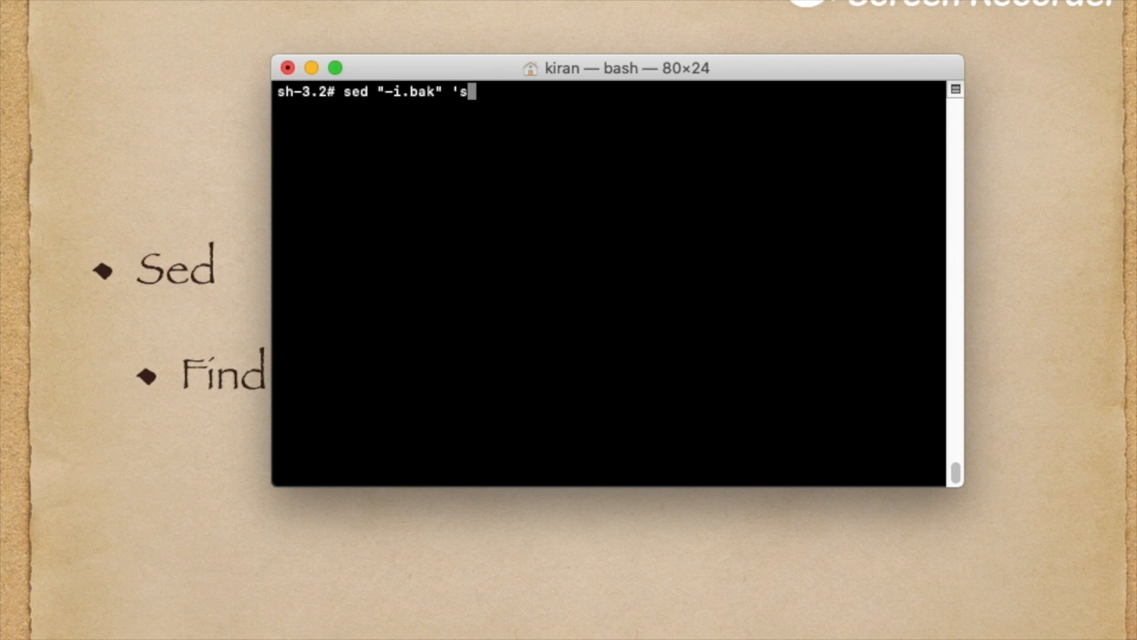
{"action": "type", "text": "/p"}
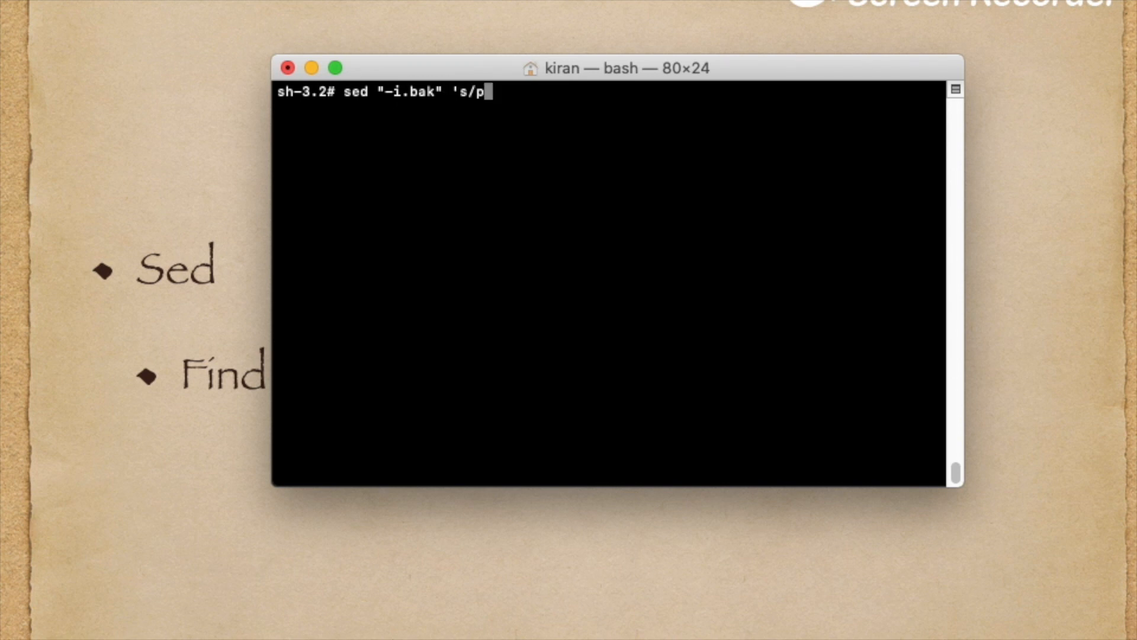
{"action": "type", "text": "rint/"}
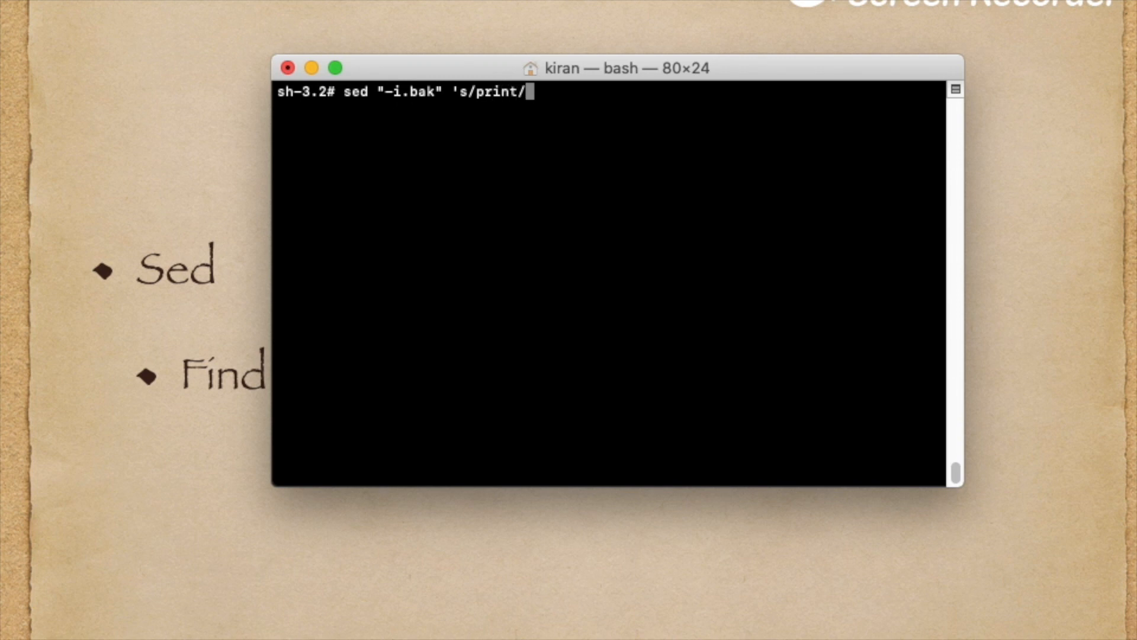
{"action": "type", "text": "print"}
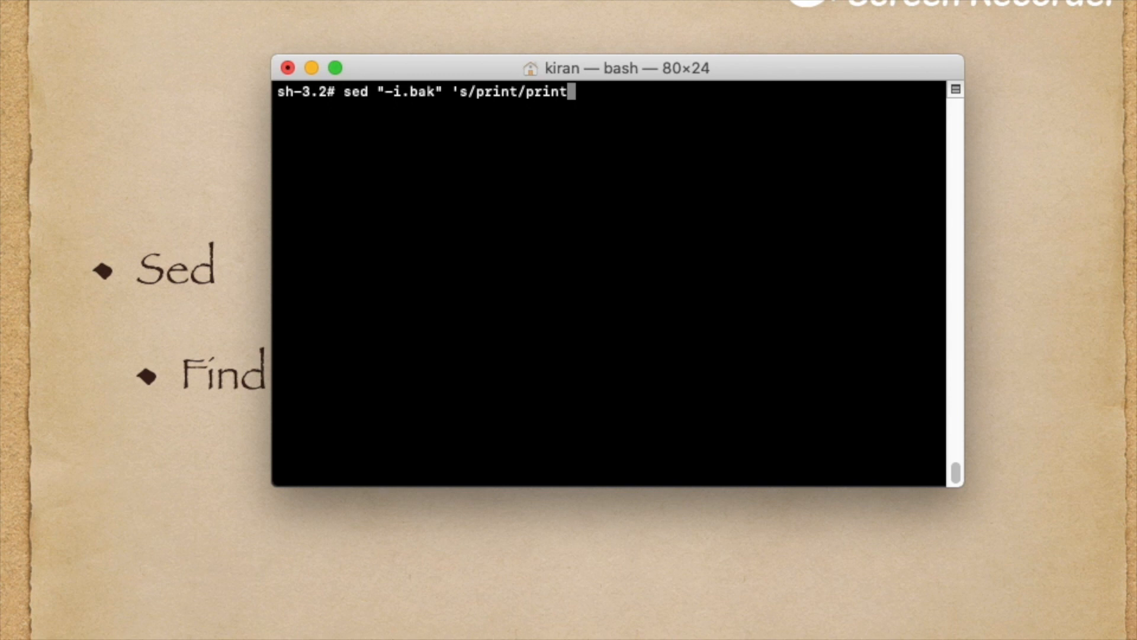
{"action": "type", "text": "("}
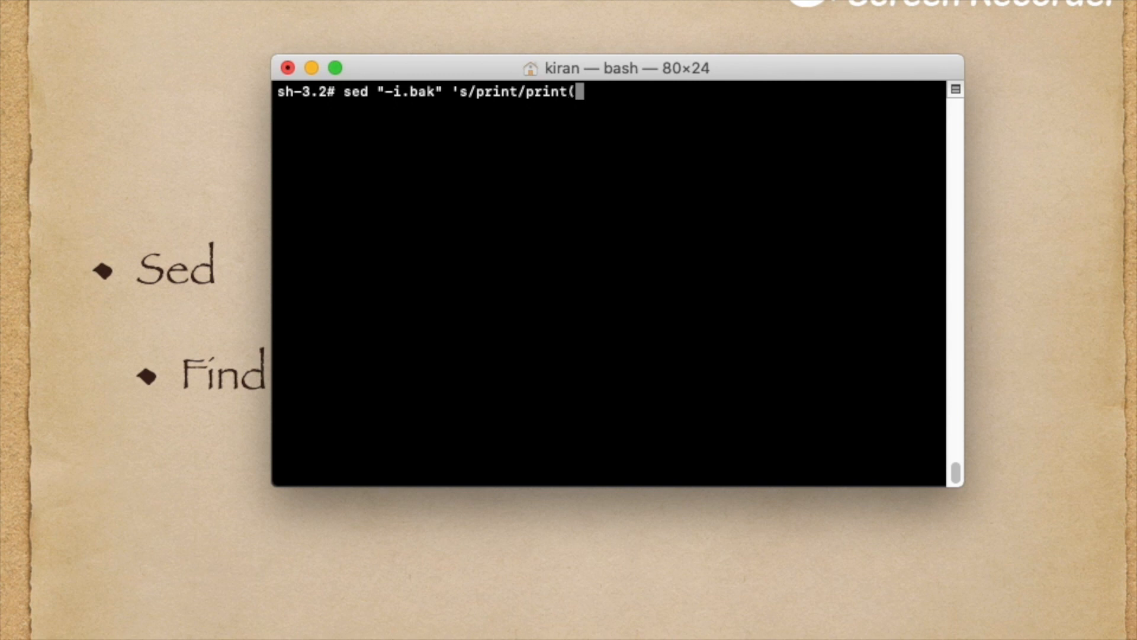
{"action": "type", "text": "/g' *"}
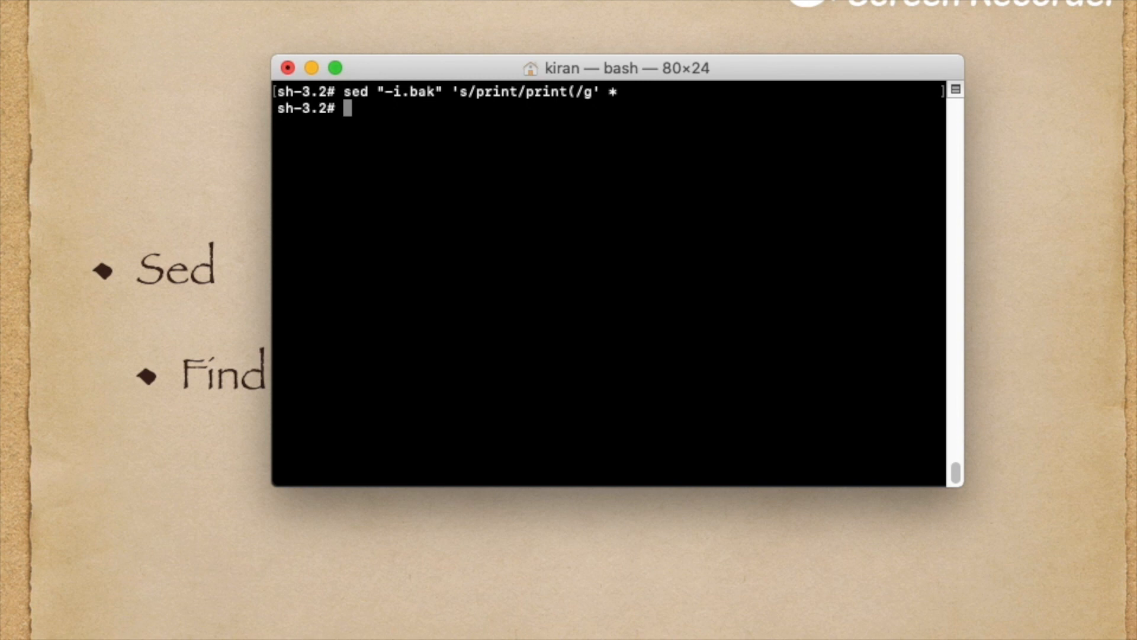
{"action": "mouse_move", "coordinate": [430, 169]}
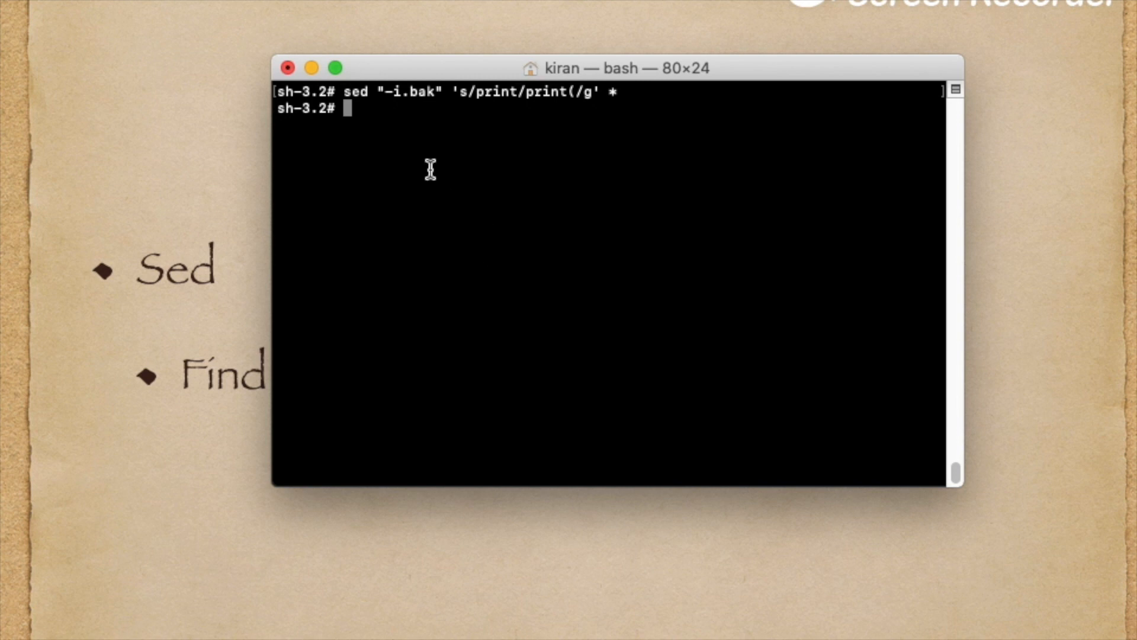
{"action": "mouse_move", "coordinate": [478, 101]}
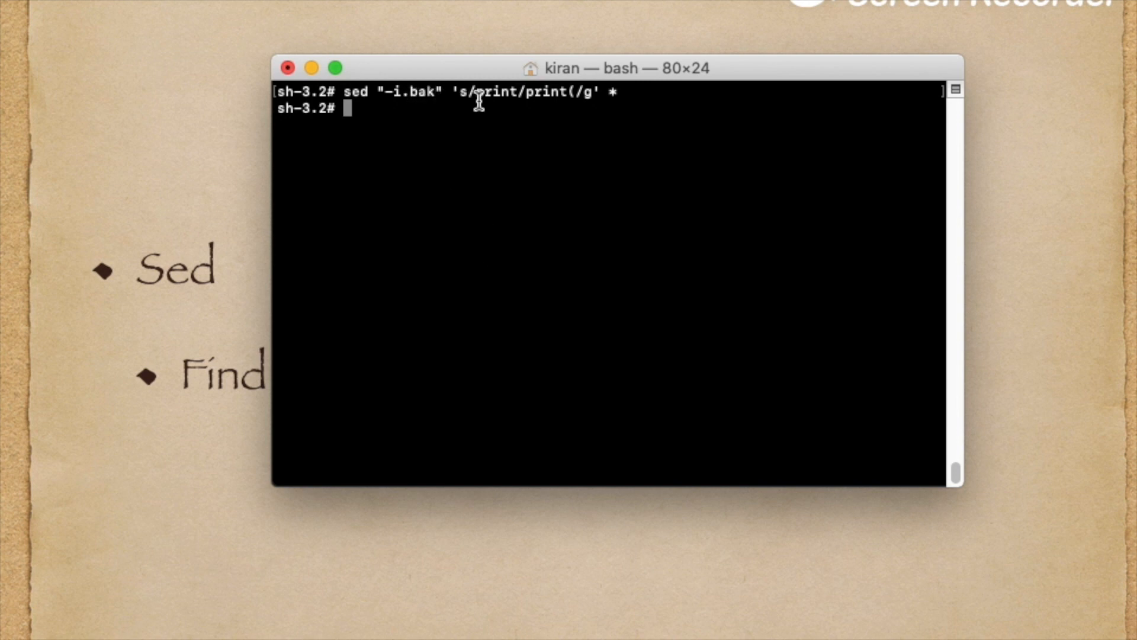
{"action": "mouse_move", "coordinate": [631, 100]}
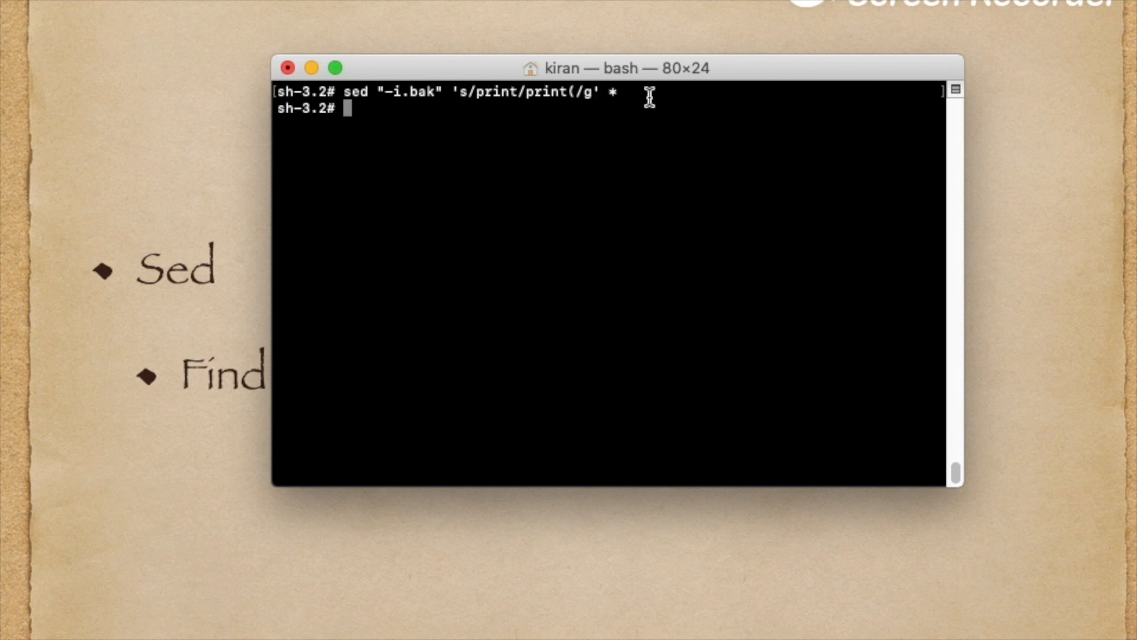
Display one.py and two.py to inspect the substituted print( calls.
{"action": "type", "text": "cat"}
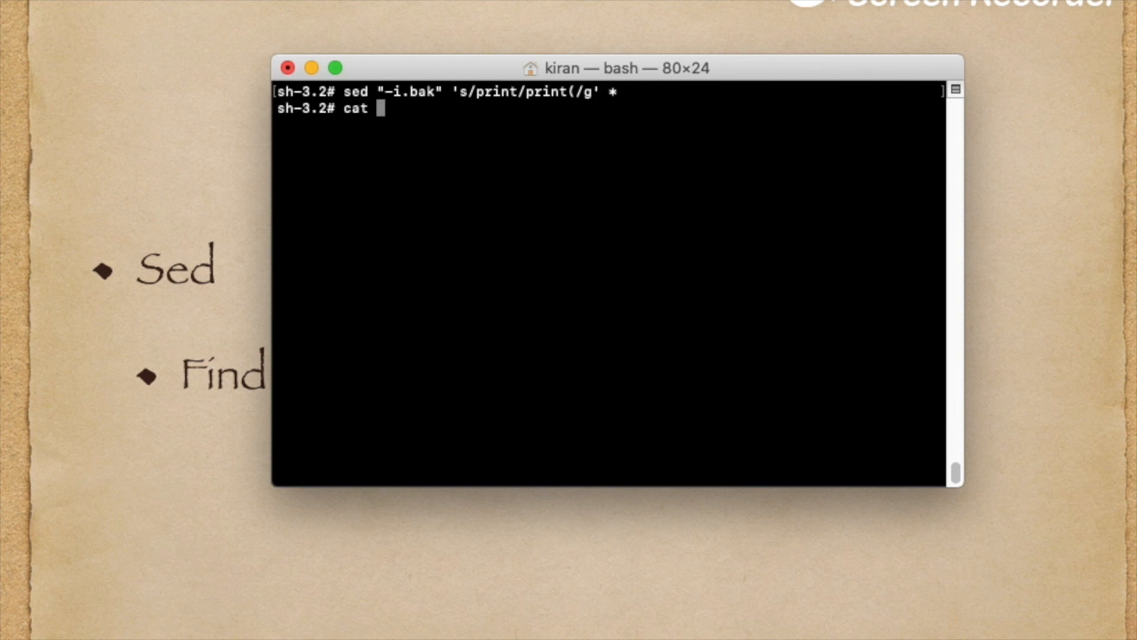
{"action": "type", "text": "one.py"}
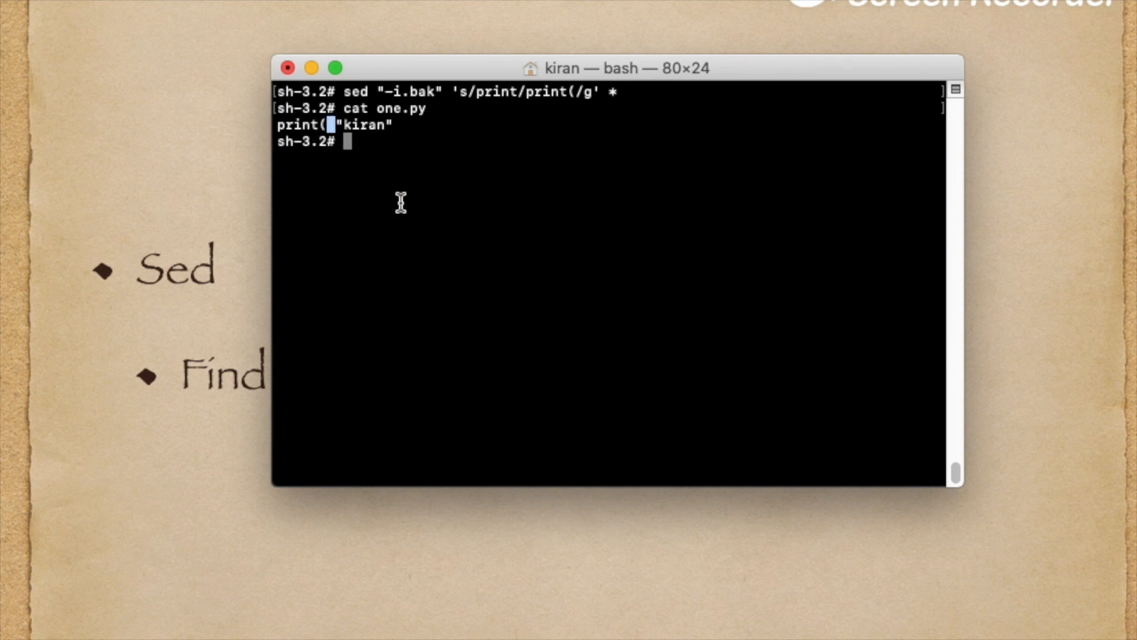
{"action": "type", "text": "cat two.py"}
{"action": "type", "text": "sed \"-i.bak\" 's/print( /print(/g' *"}
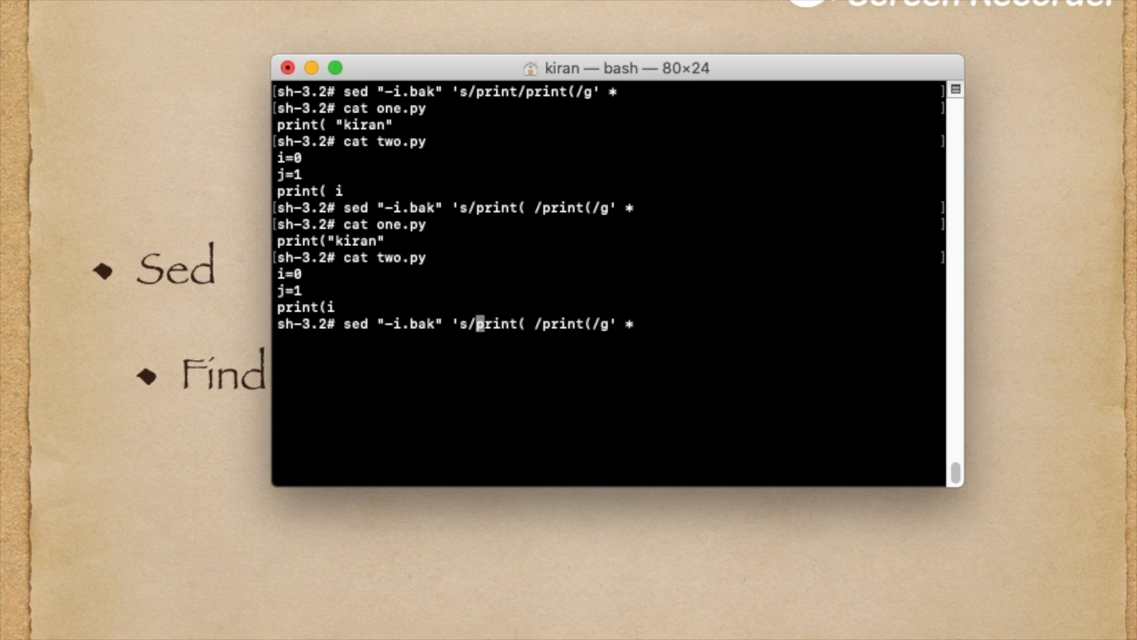
Append a closing parenthesis to every line with sed 's/[print]*$/)/g' *.
{"action": "type", "text": "["}
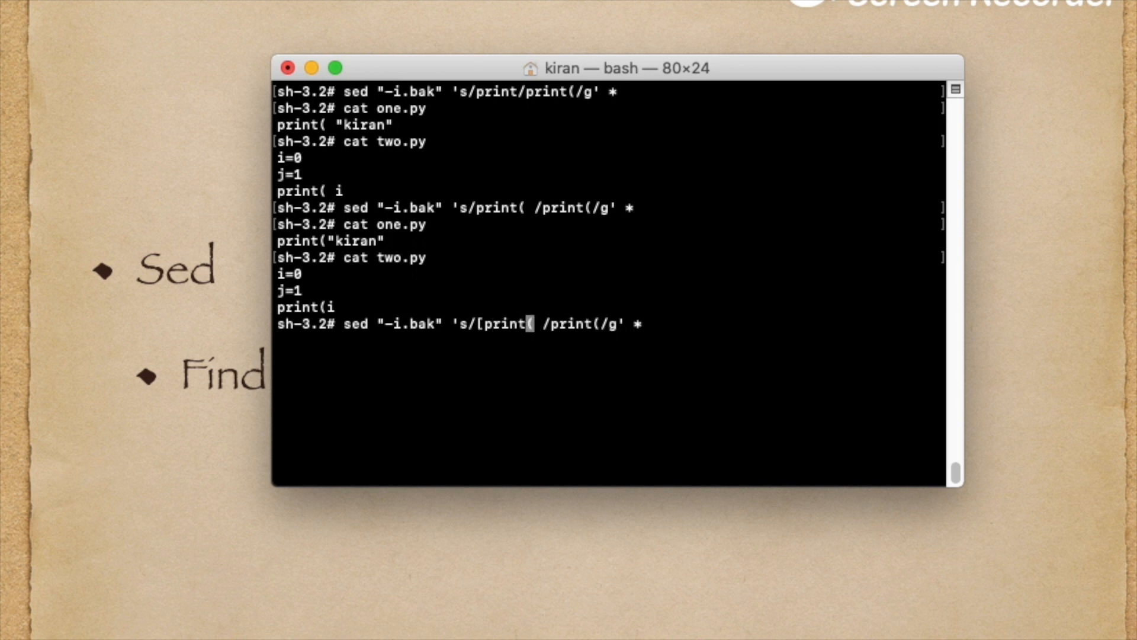
{"action": "type", "text": "]"}
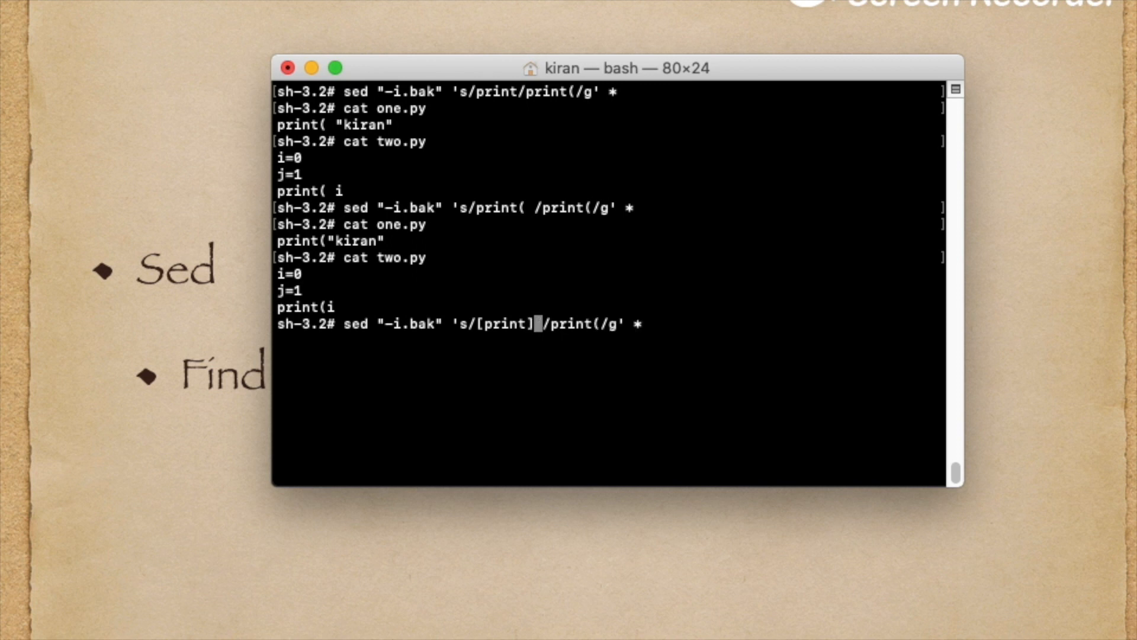
{"action": "type", "text": "*"}
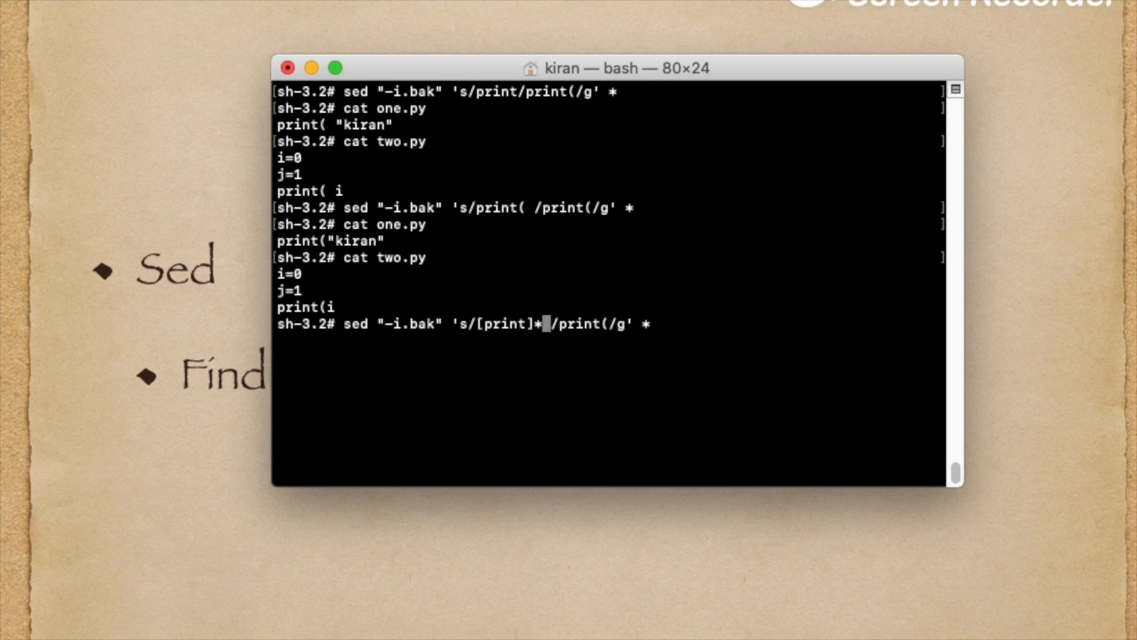
{"action": "type", "text": "$"}
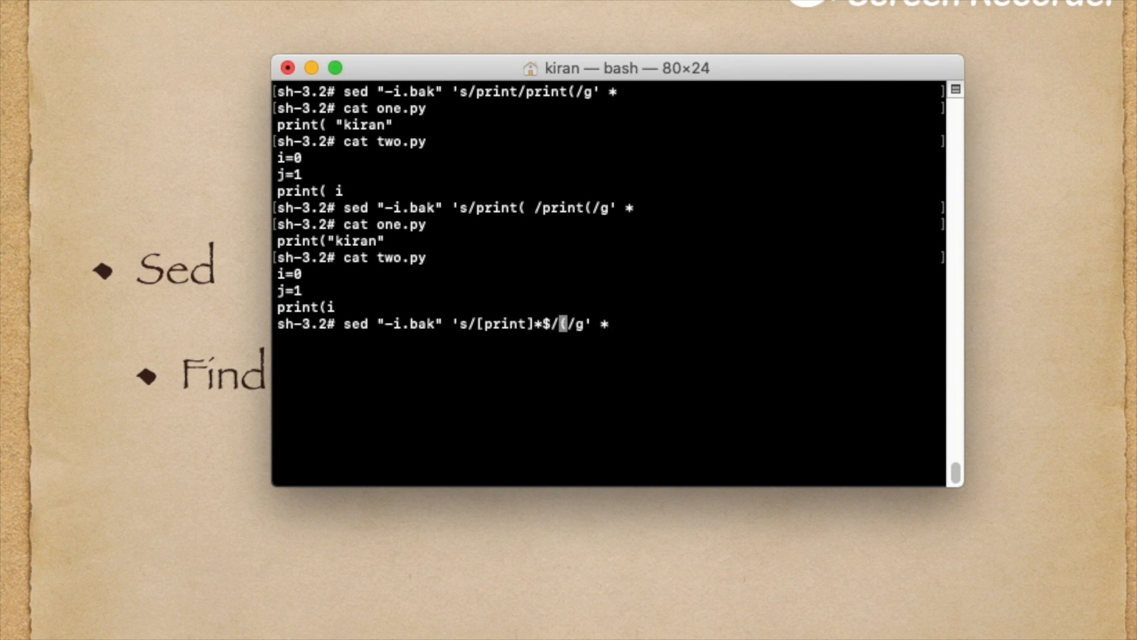
{"action": "type", "text": ")"}
{"action": "type", "text": "cat one.py"}
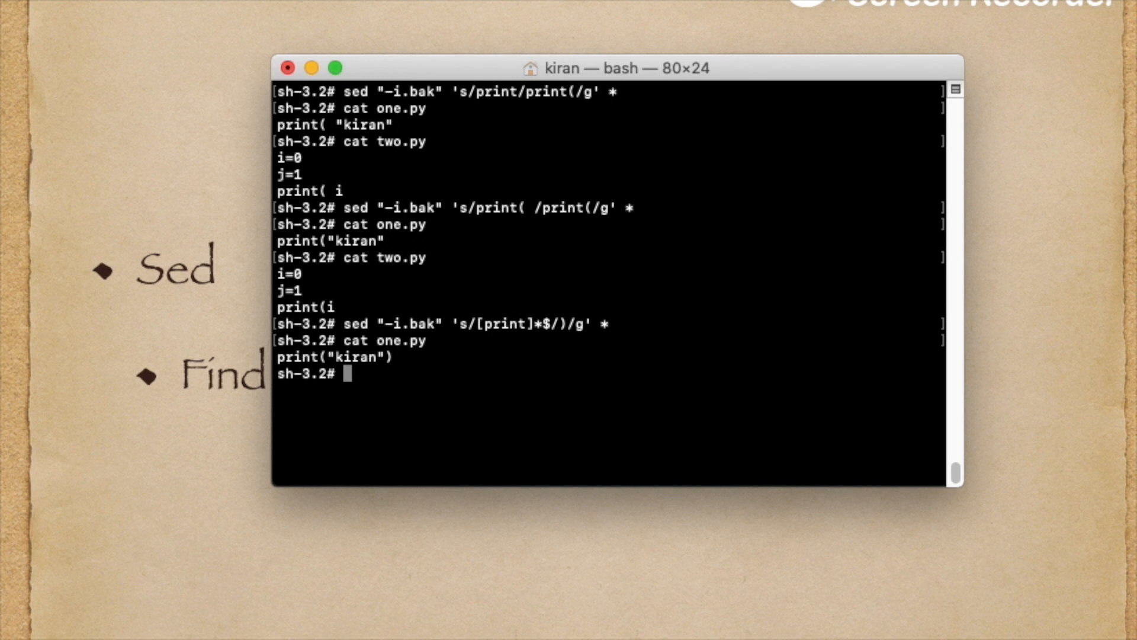
{"action": "type", "text": "c"}
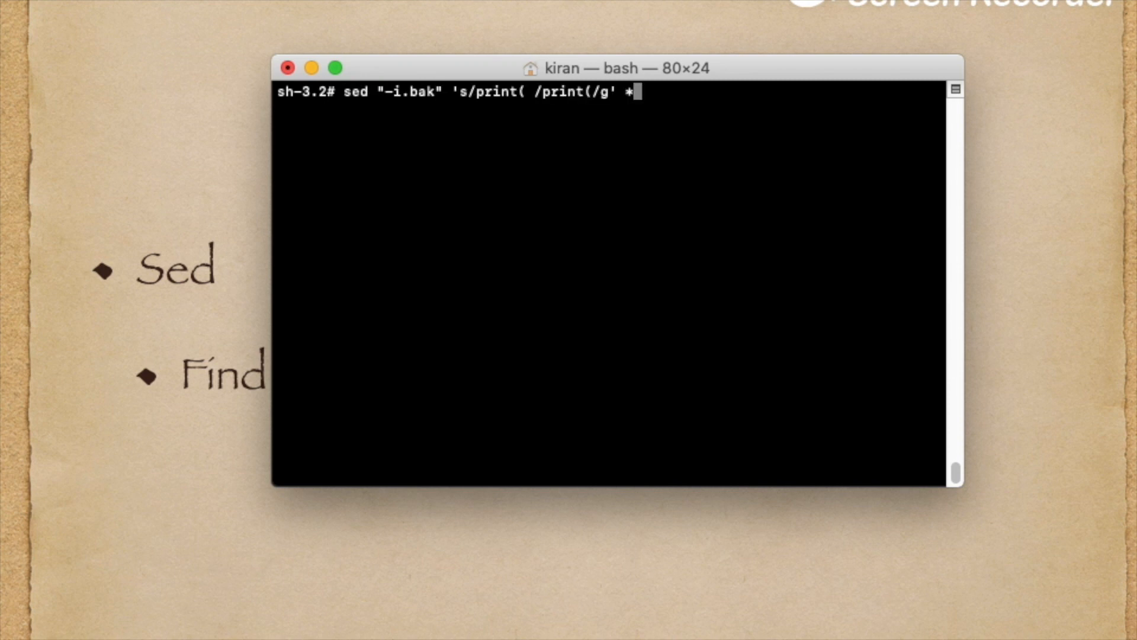
Recheck one.py, recall sed "-i.bak" 's/print/print(/g' *, and highlight the -i option.
{"action": "type", "text": "cat one.py"}
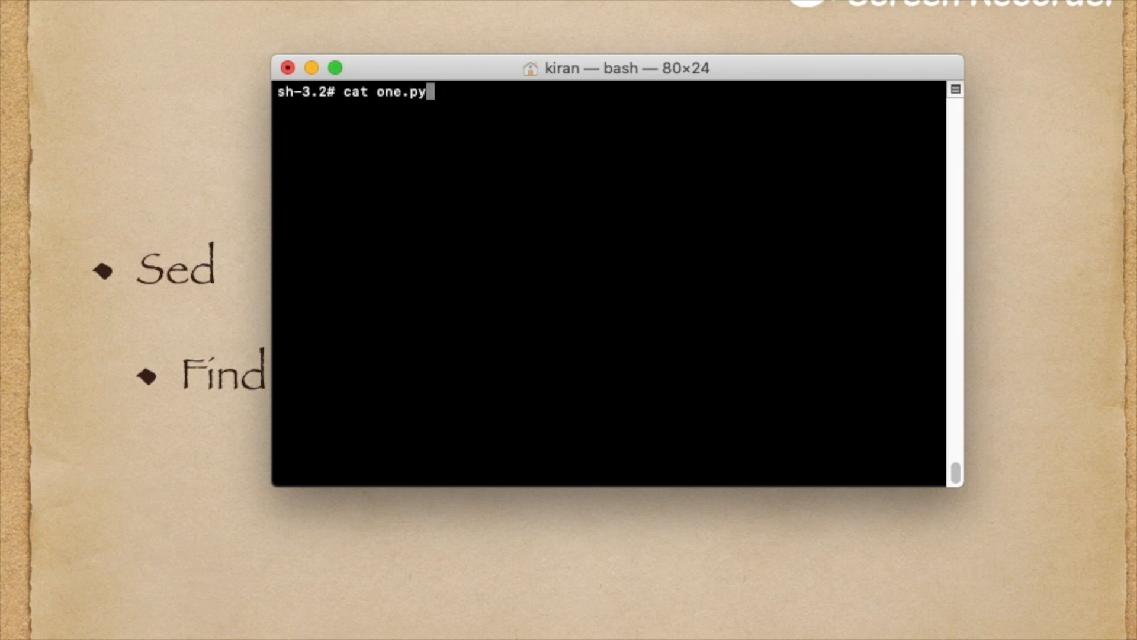
{"action": "type", "text": "sed \"-i.bak\" 's/print/print(/g' *"}
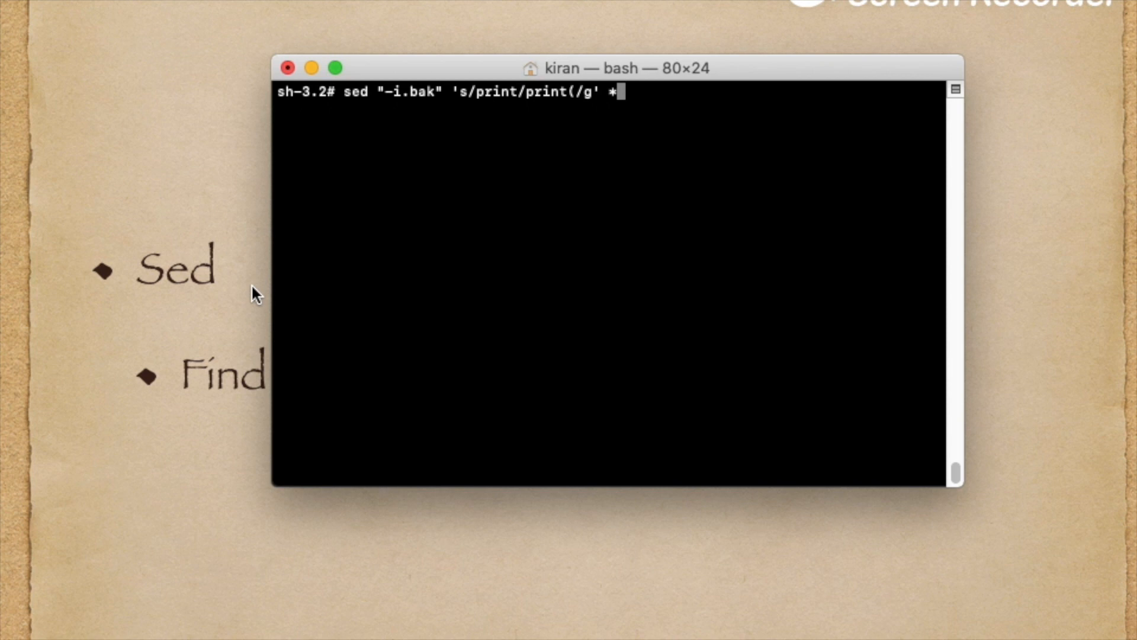
{"action": "mouse_move", "coordinate": [340, 96]}
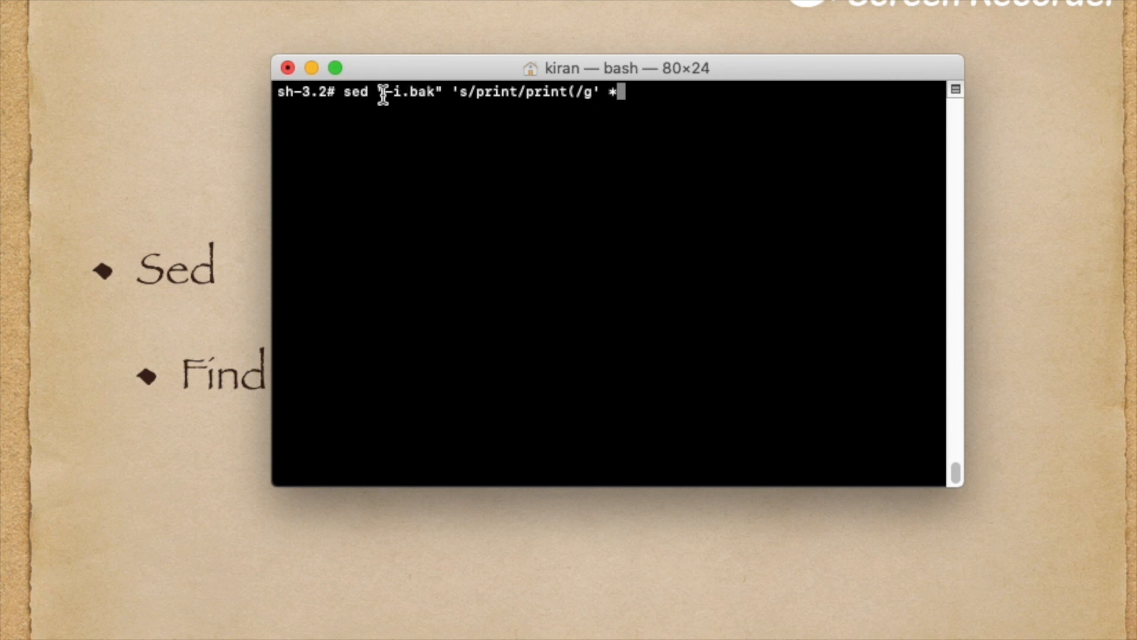
{"action": "double_click", "coordinate": [388, 92]}
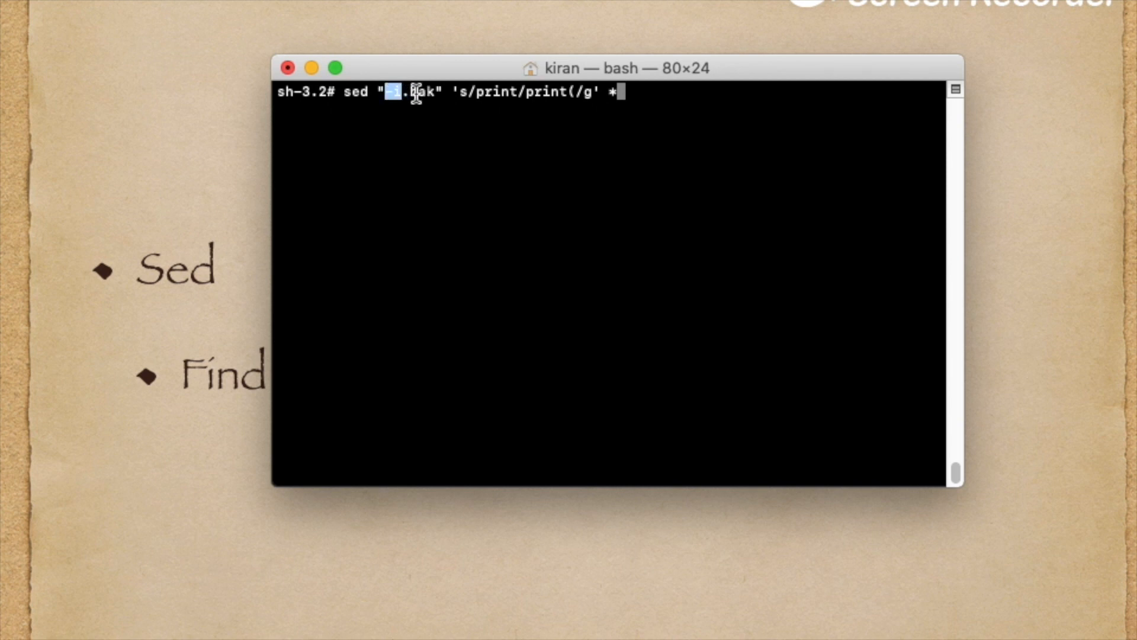
{"action": "mouse_move", "coordinate": [573, 98]}
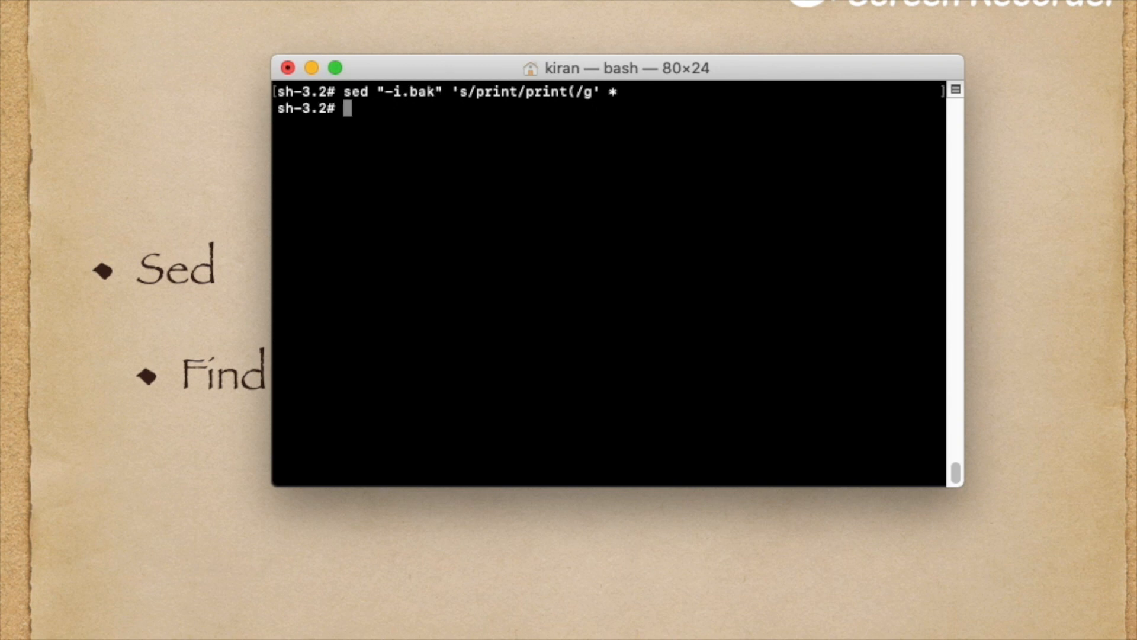
List one.py, two.py and their stacked .bak backups, then delete them with rm -rf *.
{"action": "type", "text": "ls"}
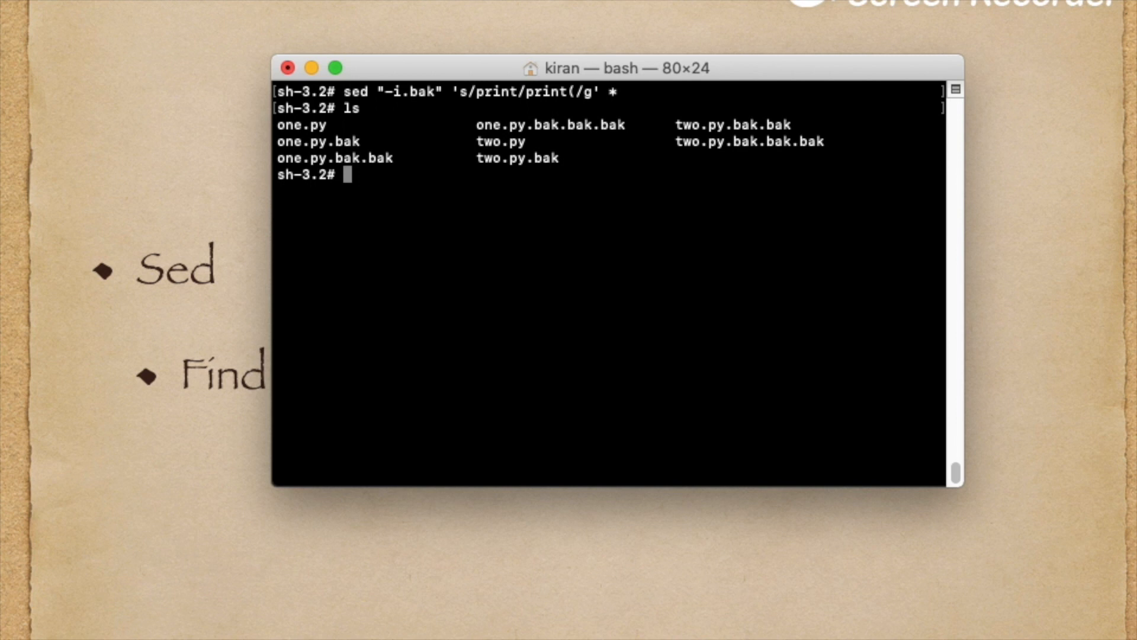
{"action": "type", "text": "rm"}
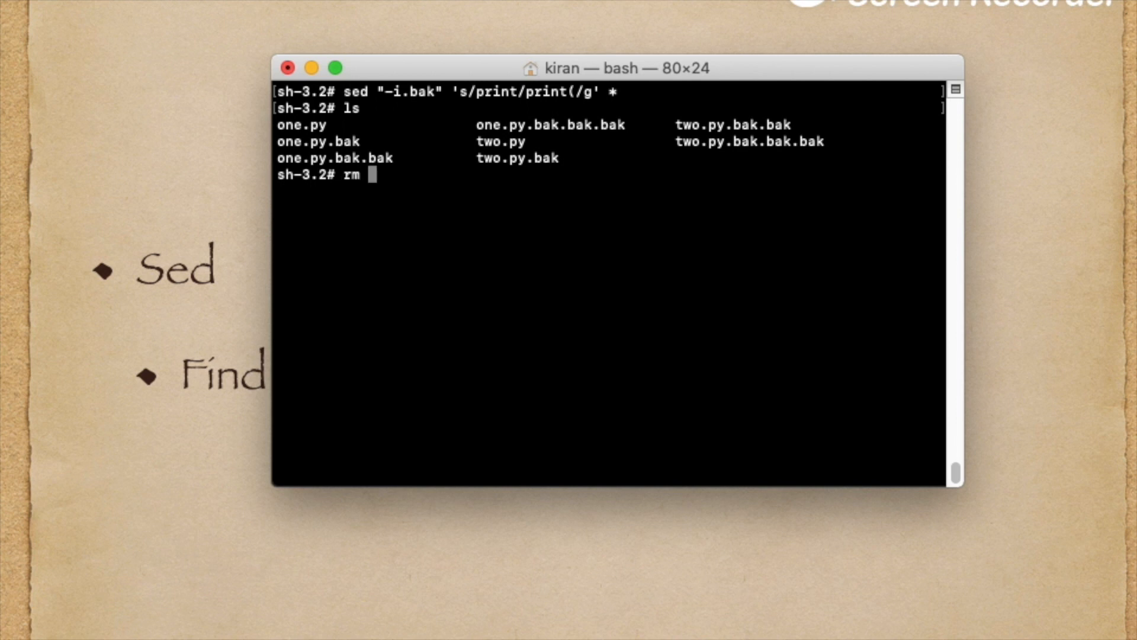
{"action": "type", "text": "-rf *"}
{"action": "type", "text": "sed \"-i.bak\" 's/[print]*$/)/g' *"}
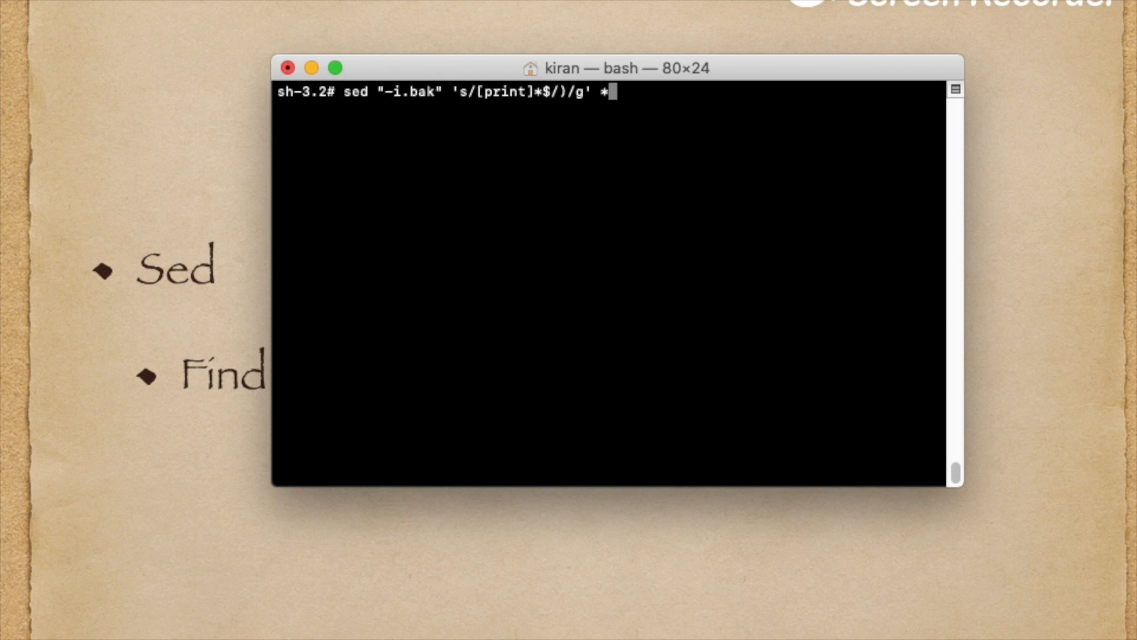
View two.py, recall the print-to-print( sed command, and highlight the search word print.
{"action": "type", "text": "cat two.py"}
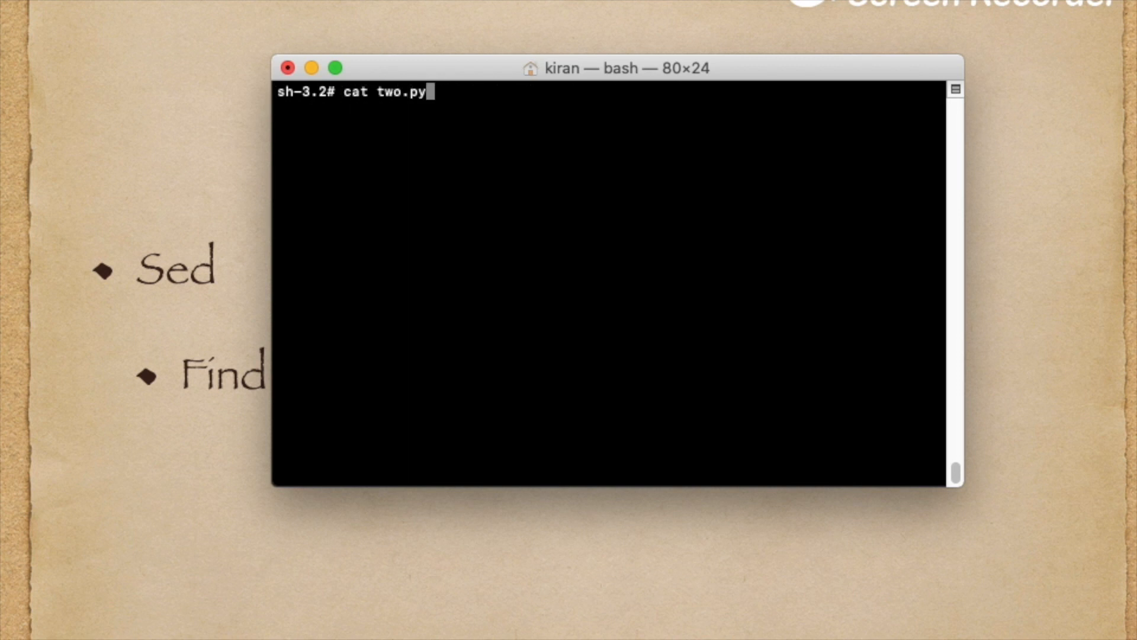
{"action": "type", "text": "sed \"-i.bak\" 's/print/print(/g' *"}
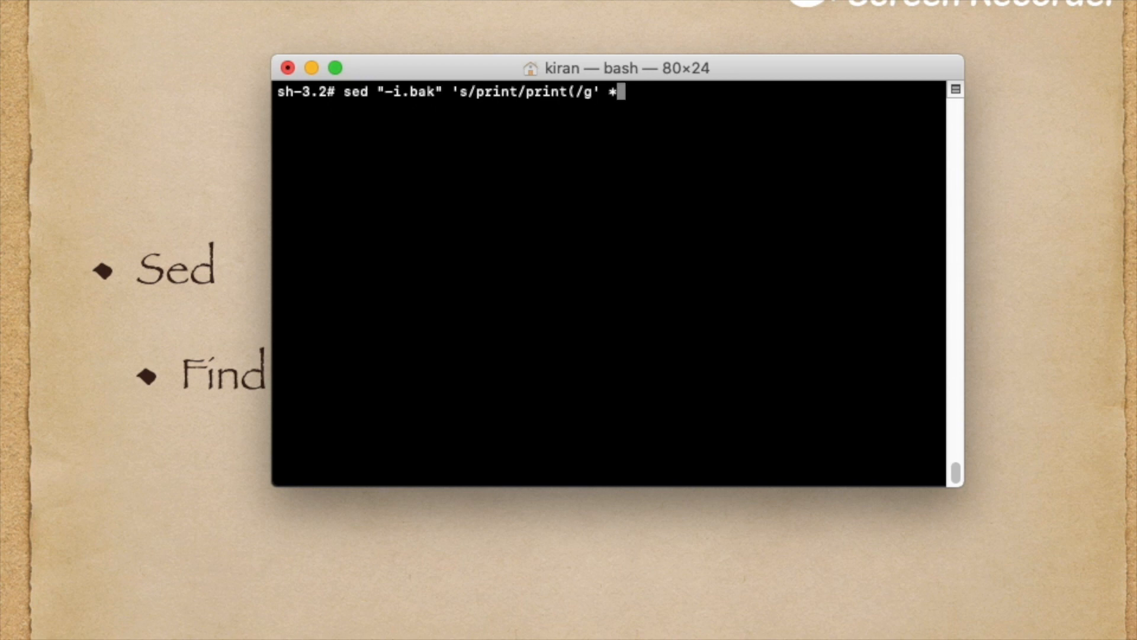
{"action": "mouse_move", "coordinate": [492, 126]}
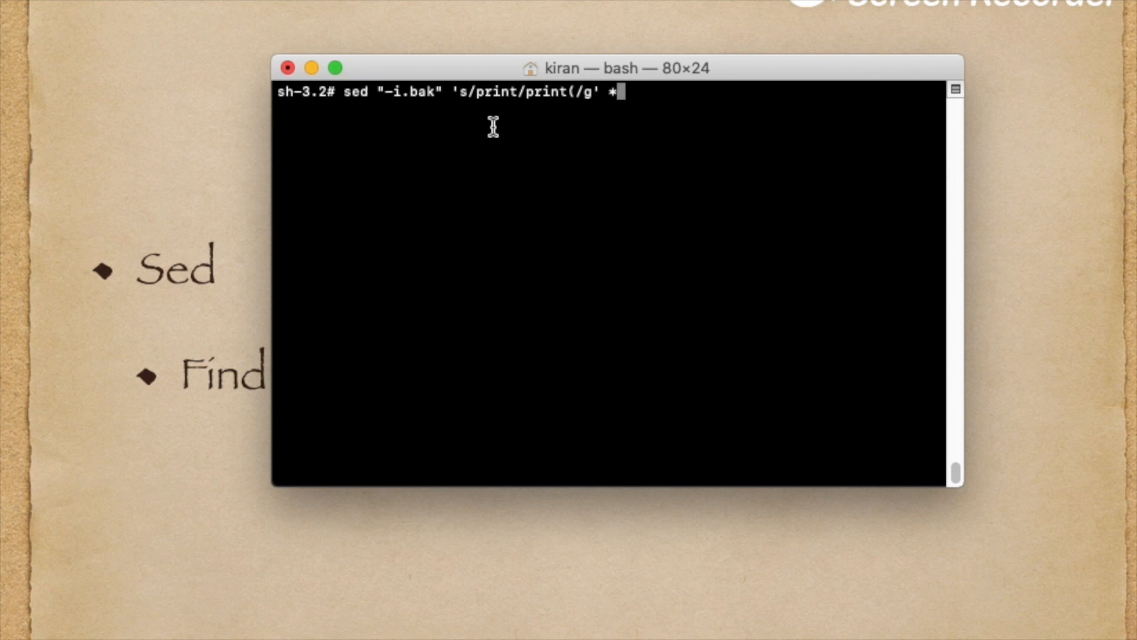
{"action": "double_click", "coordinate": [495, 91]}
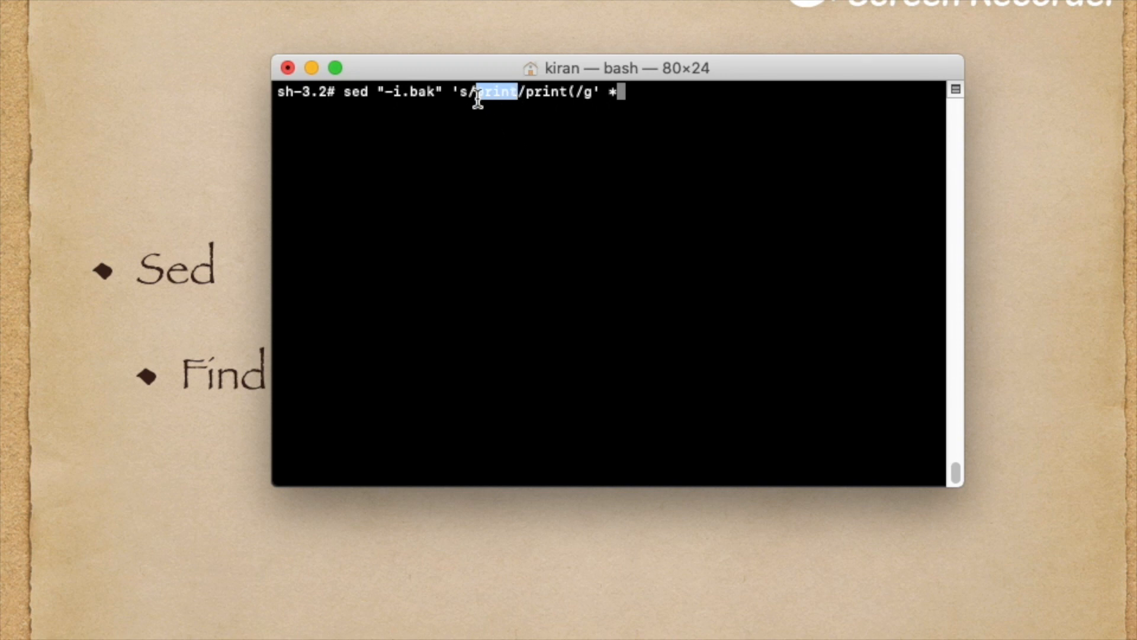
{"action": "mouse_move", "coordinate": [526, 97]}
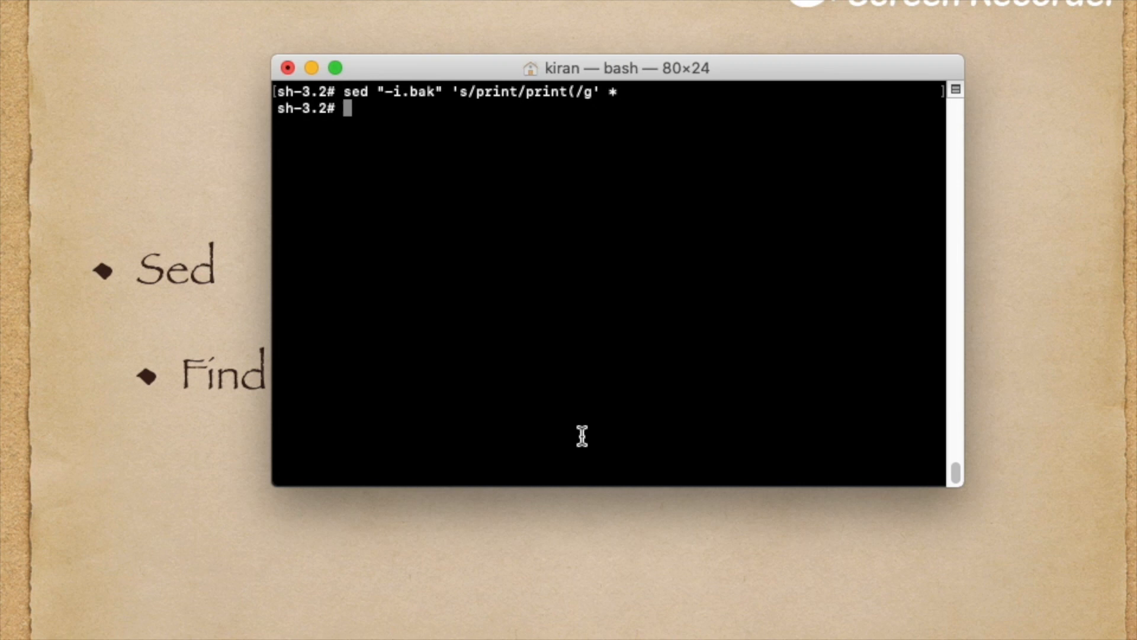
List the folder and bring back sed "-i.bak" 's/[print]*$/)/g' * at the prompt.
{"action": "type", "text": "ls"}
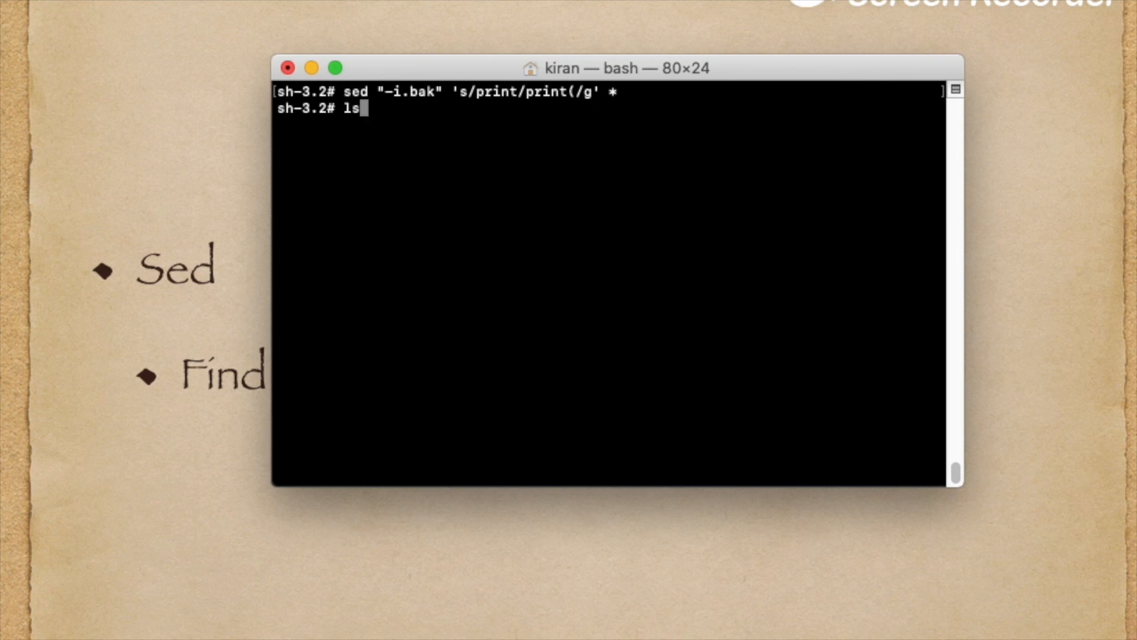
{"action": "type", "text": "sed \"-i.bak\" 's/[print]*$/)/g' *"}
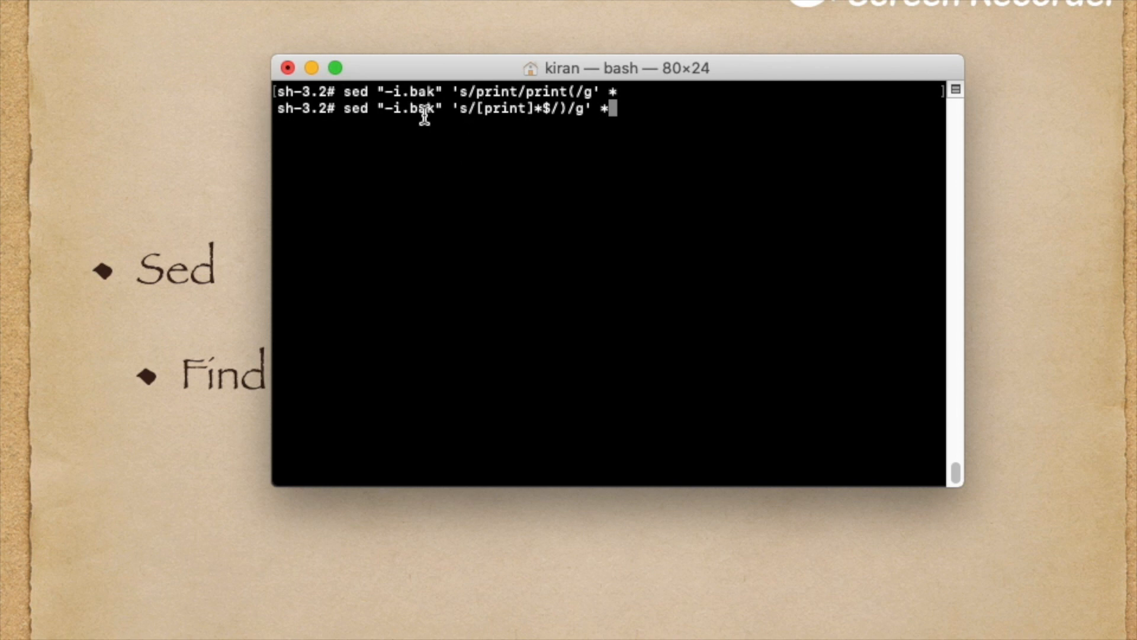
{"action": "mouse_move", "coordinate": [465, 117]}
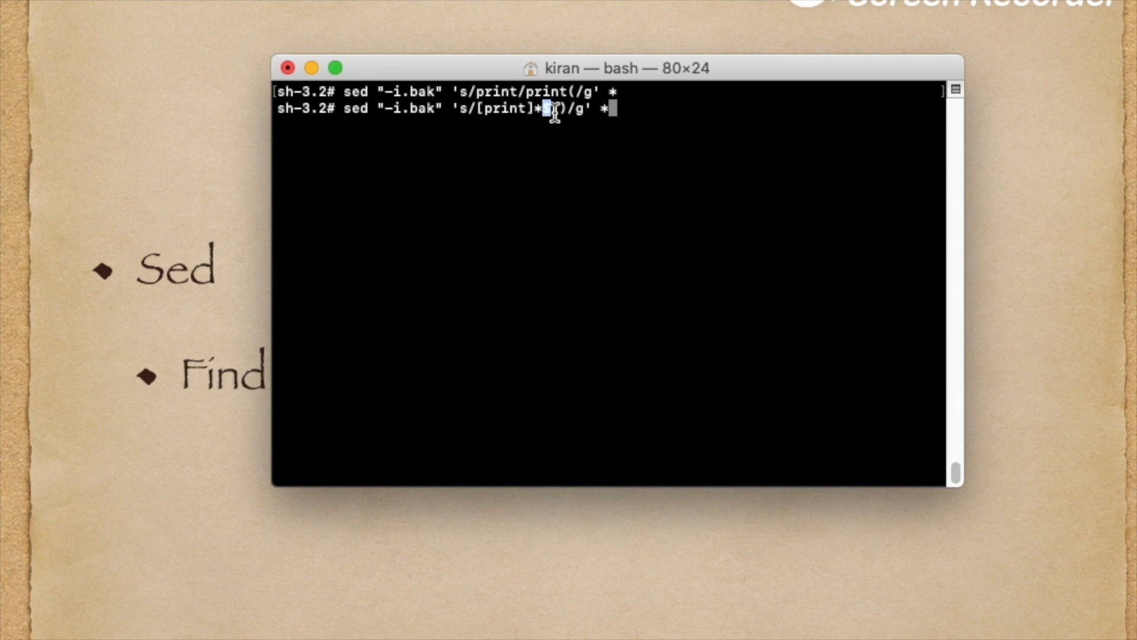
{"action": "type", "text": "$"}
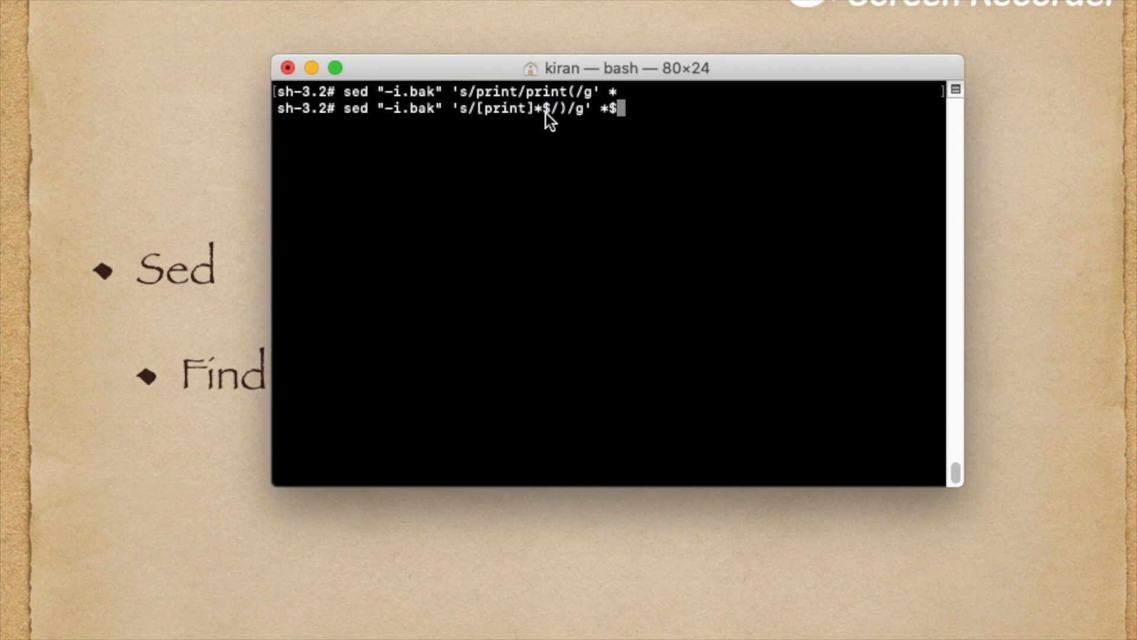
{"action": "mouse_move", "coordinate": [618, 122]}
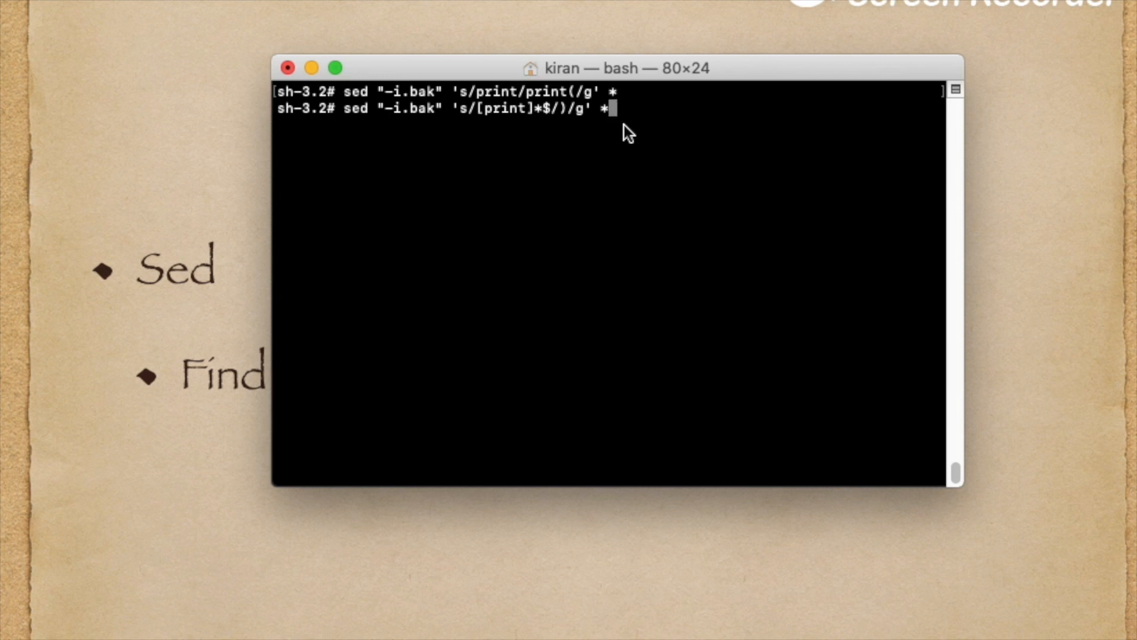
{"action": "mouse_move", "coordinate": [553, 122]}
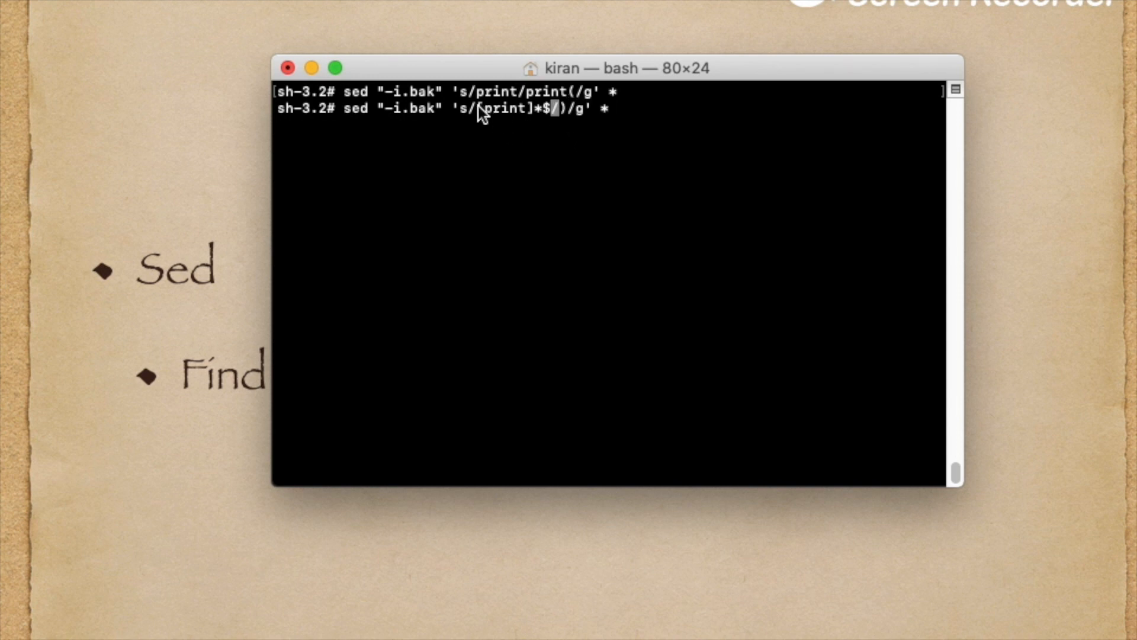
{"action": "double_click", "coordinate": [504, 109]}
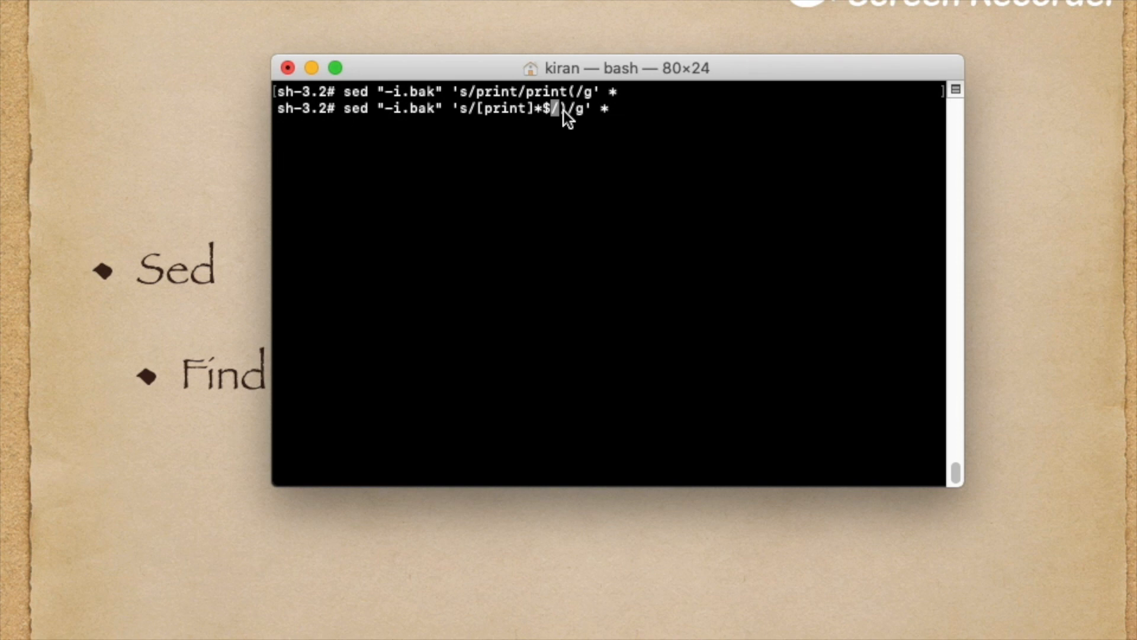
{"action": "mouse_move", "coordinate": [565, 129]}
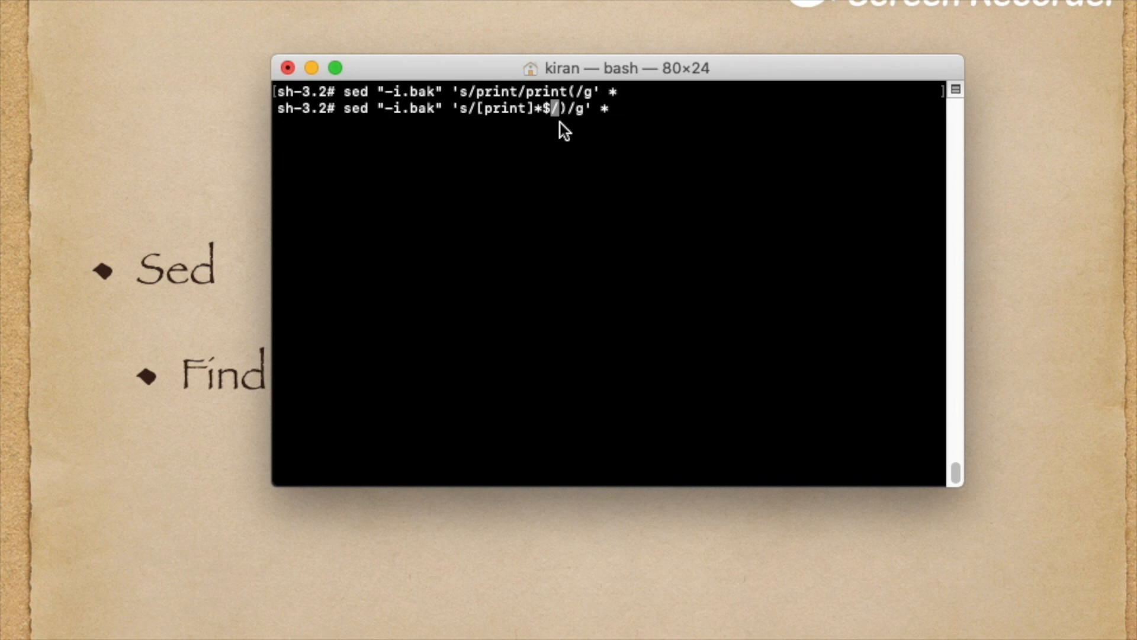
{"action": "mouse_move", "coordinate": [522, 123]}
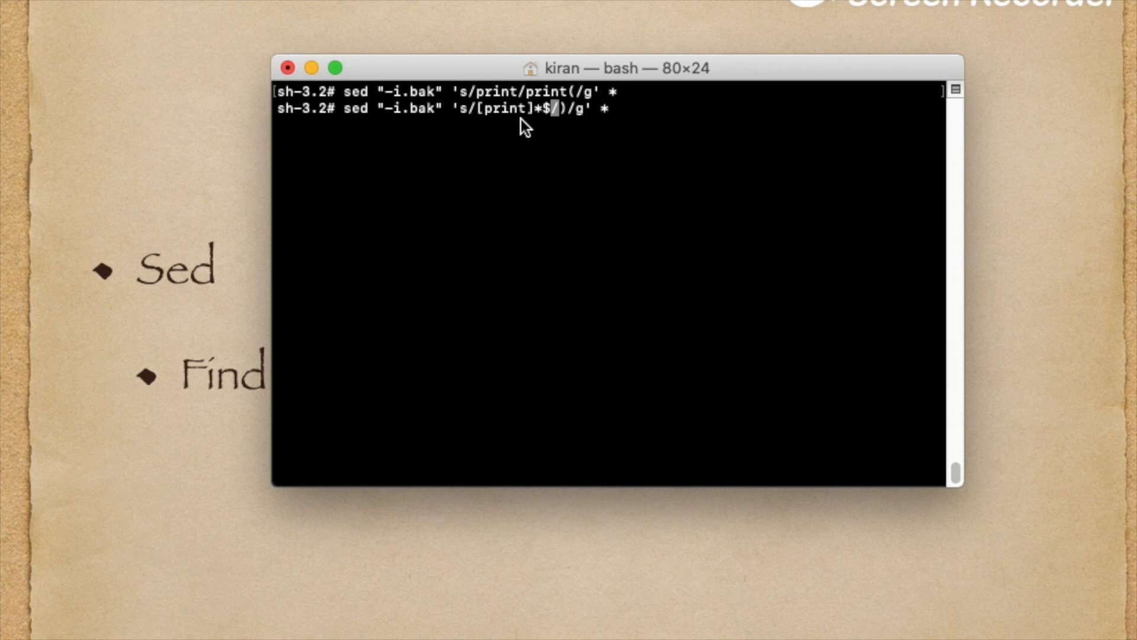